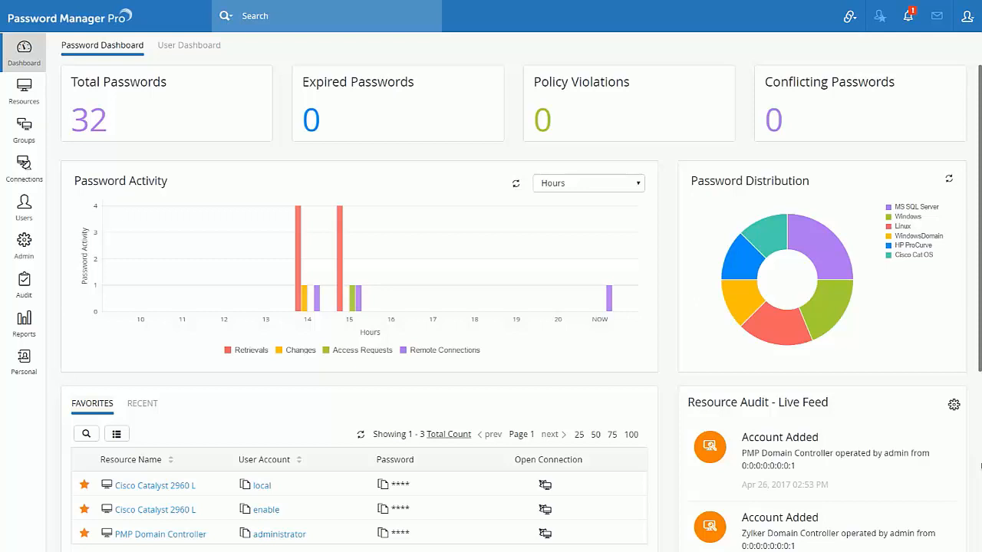
{"action": "mouse_move", "coordinate": [970, 450]}
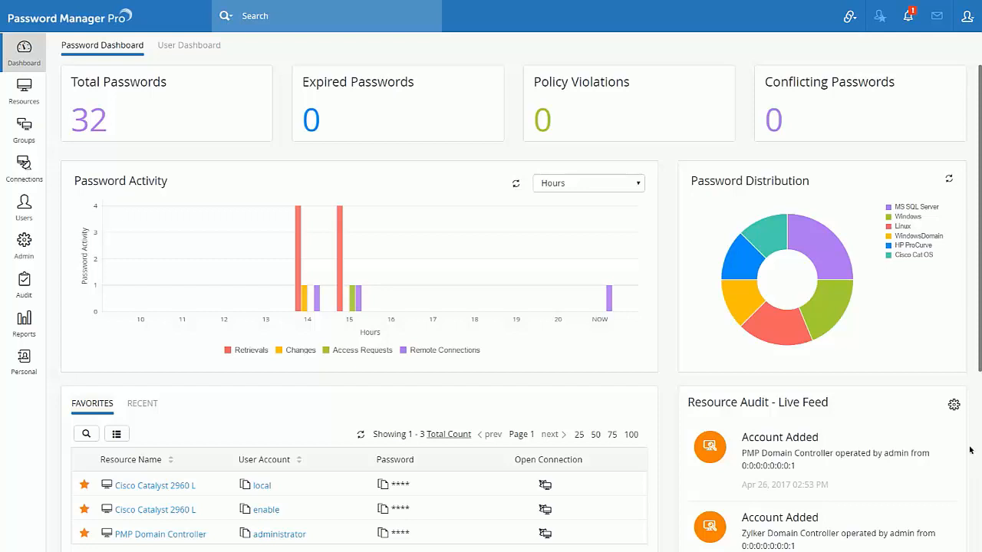
Refresh the password distribution chart and keep password activity grouped by hours
{"action": "left_click", "coordinate": [949, 178]}
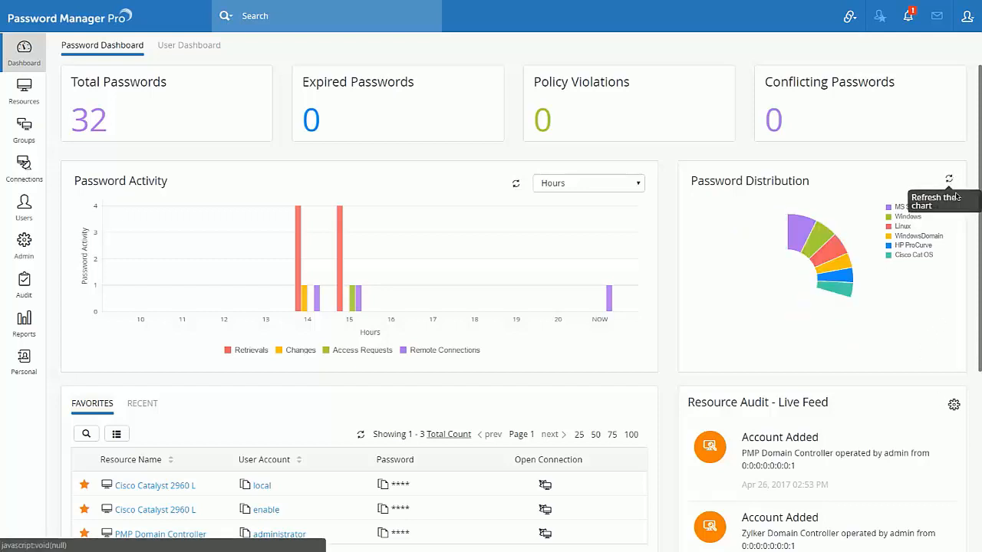
{"action": "left_click", "coordinate": [949, 179]}
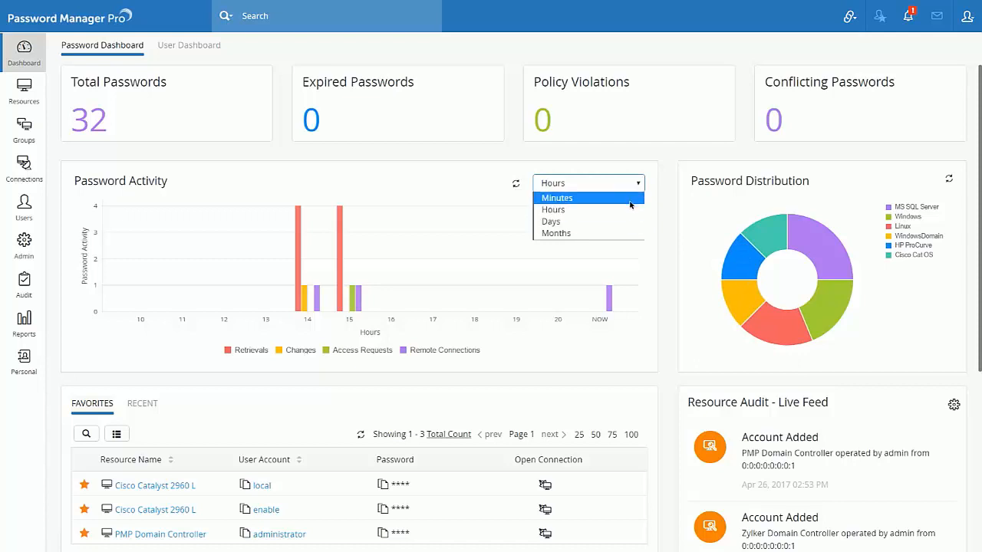
{"action": "left_click", "coordinate": [555, 233]}
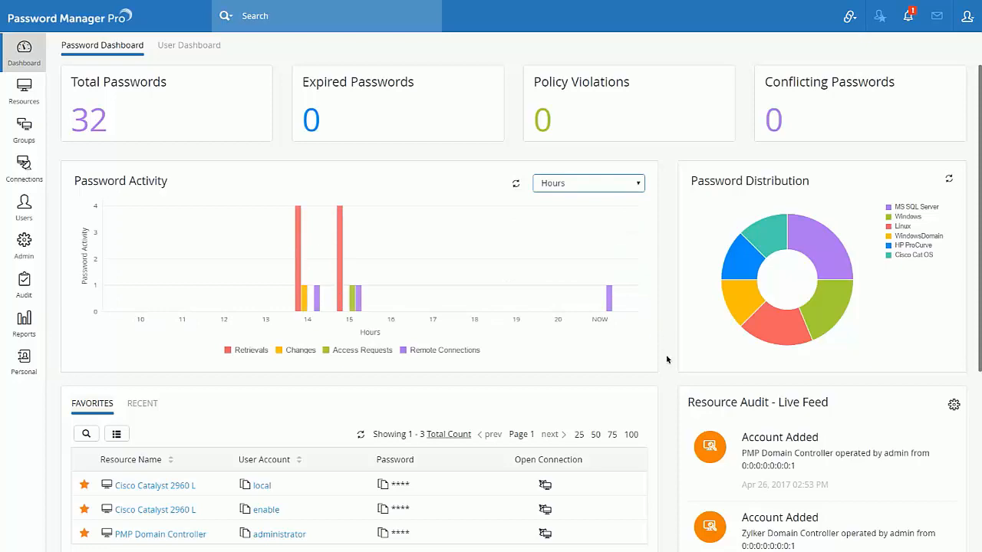
{"action": "scroll", "scroll_direction": "down", "scroll_amount": 3}
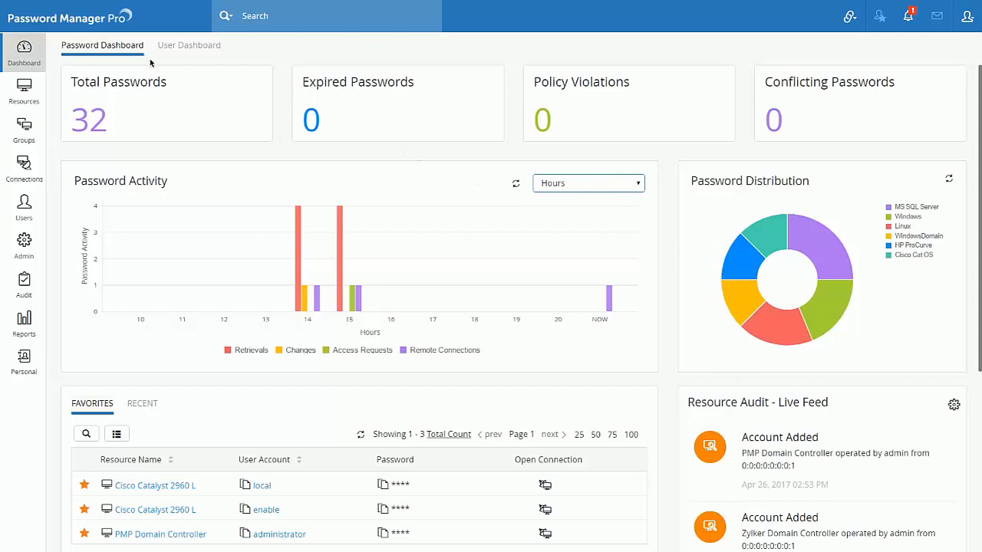
{"action": "mouse_move", "coordinate": [189, 45]}
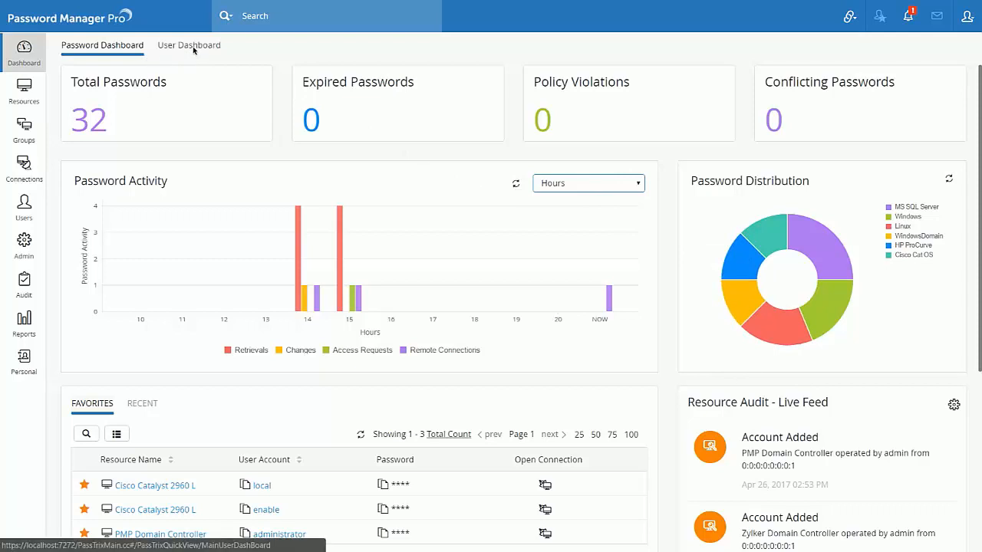
Browse the user activity dashboard, then return to the password dashboard
{"action": "left_click", "coordinate": [188, 45]}
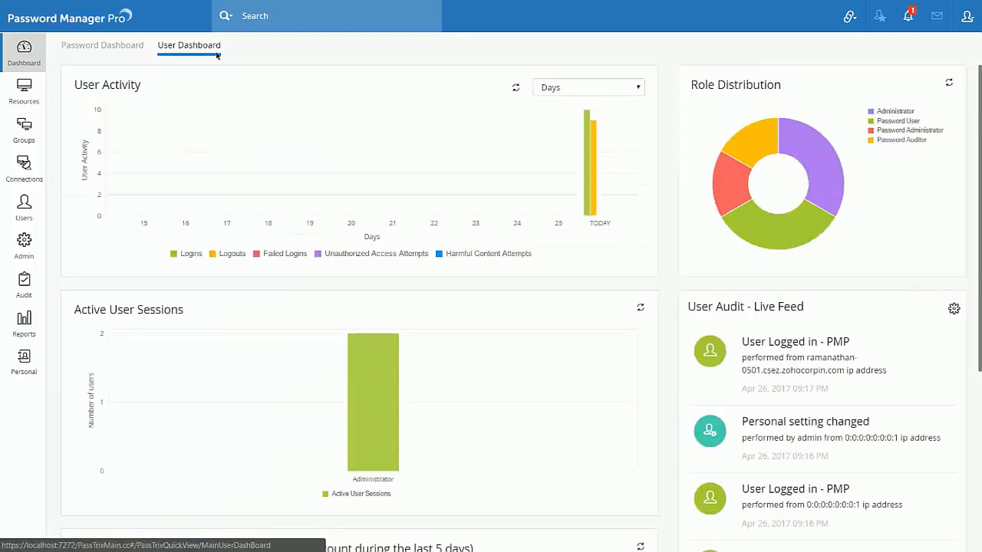
{"action": "scroll", "scroll_direction": "down", "scroll_amount": 3}
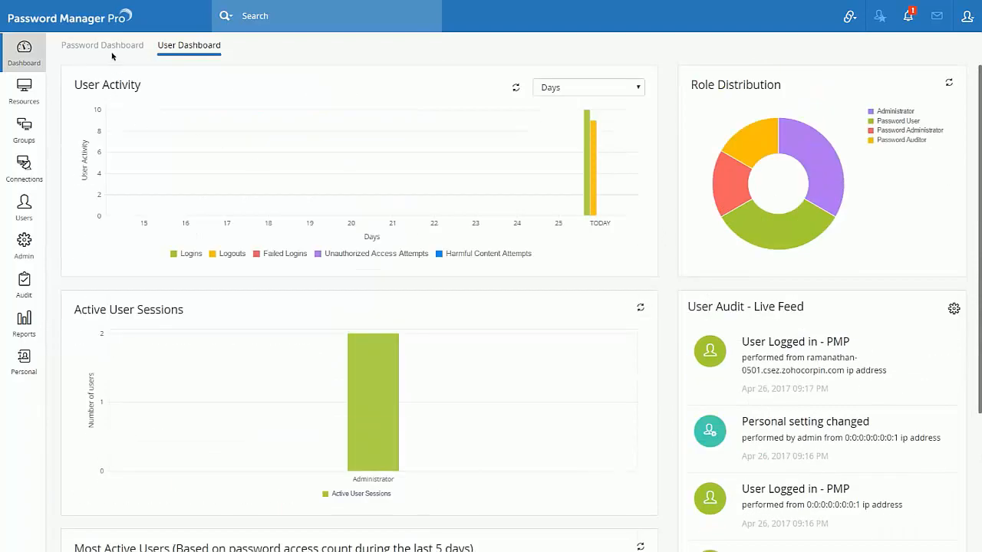
{"action": "left_click", "coordinate": [102, 45]}
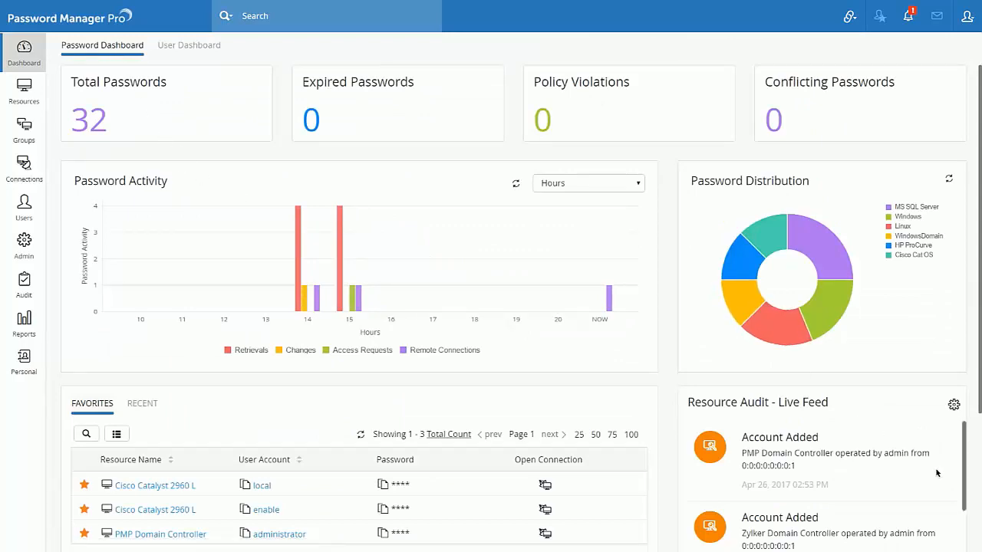
{"action": "scroll", "scroll_direction": "down", "scroll_amount": 3}
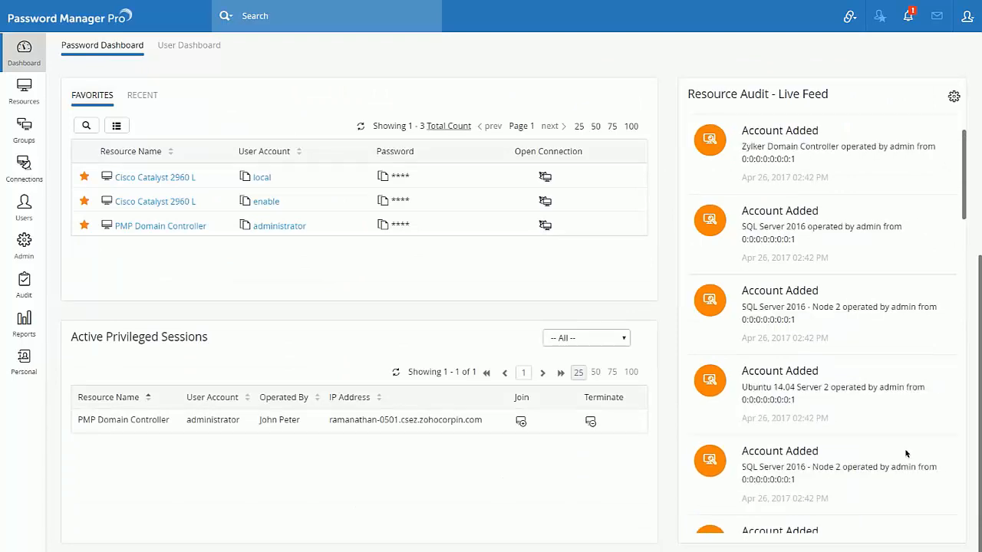
{"action": "scroll", "scroll_direction": "up", "scroll_amount": 3}
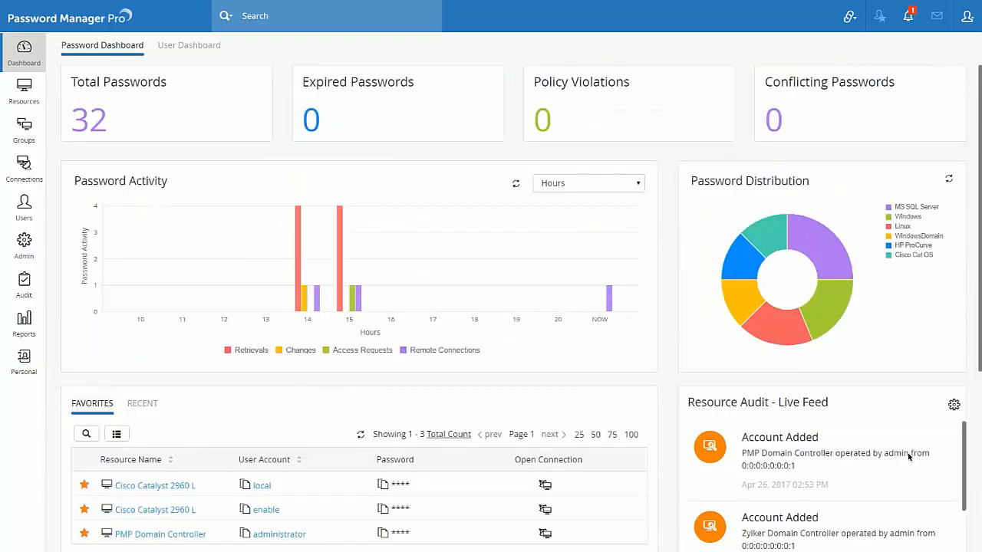
{"action": "mouse_move", "coordinate": [912, 460]}
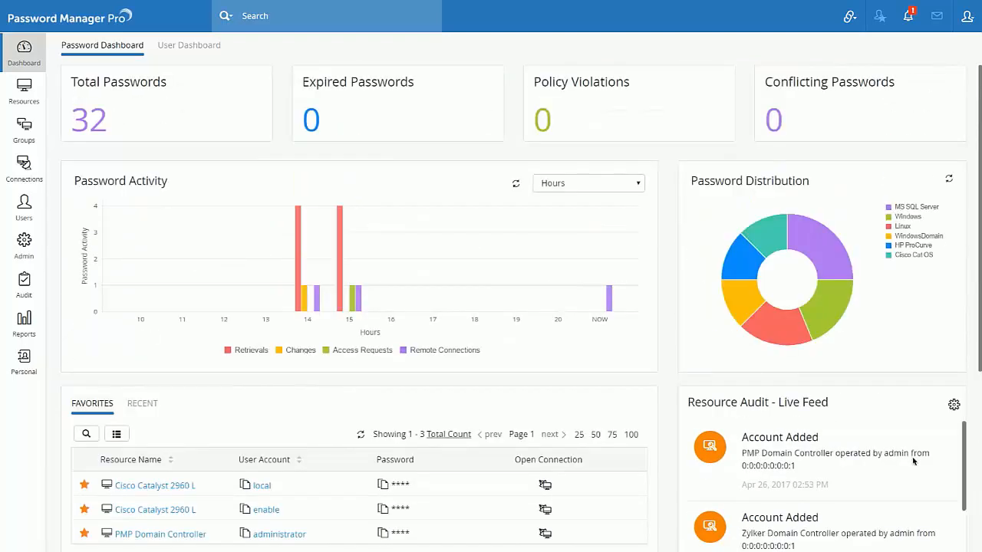
{"action": "mouse_move", "coordinate": [928, 448]}
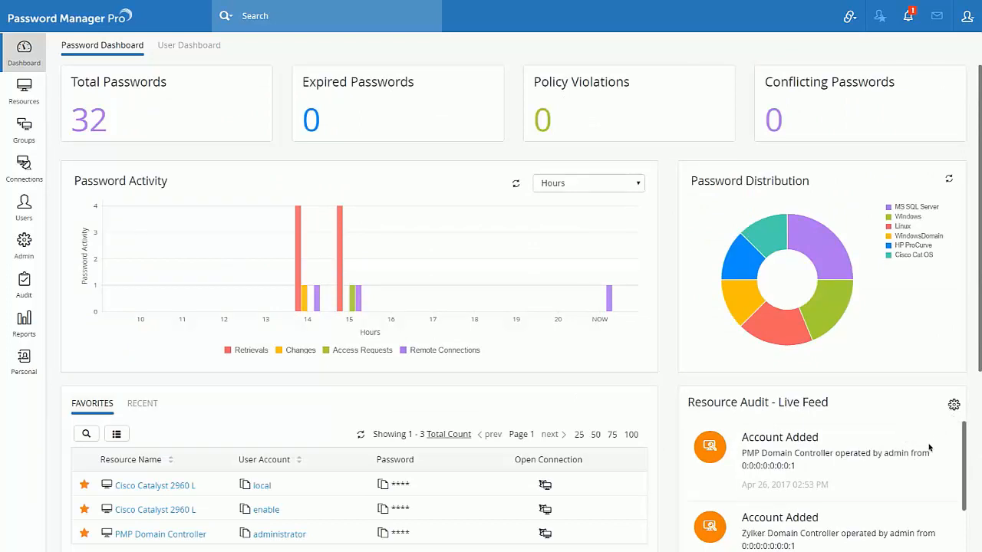
{"action": "mouse_move", "coordinate": [953, 404]}
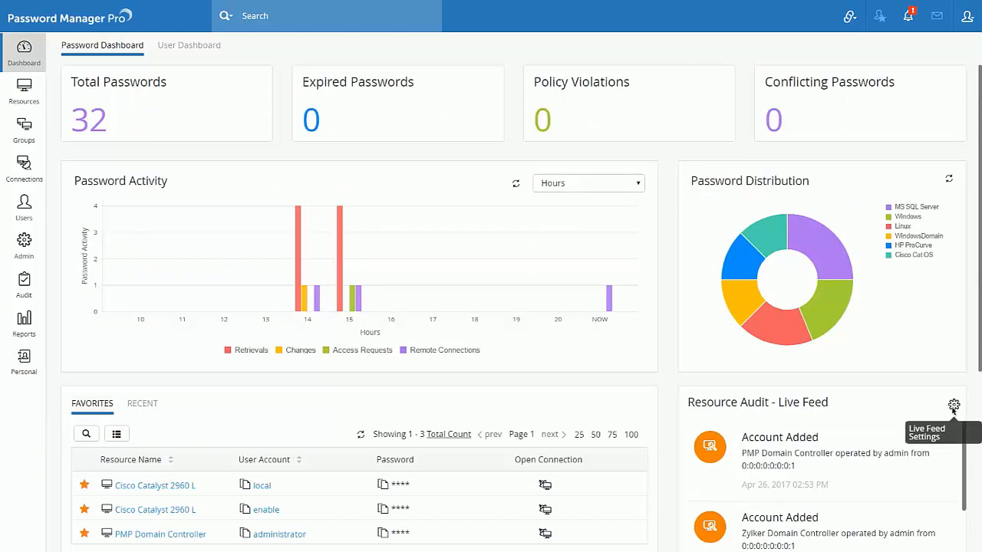
Set the live feed to report all Account Operations with a 1-minute refresh, and save
{"action": "left_click", "coordinate": [953, 405]}
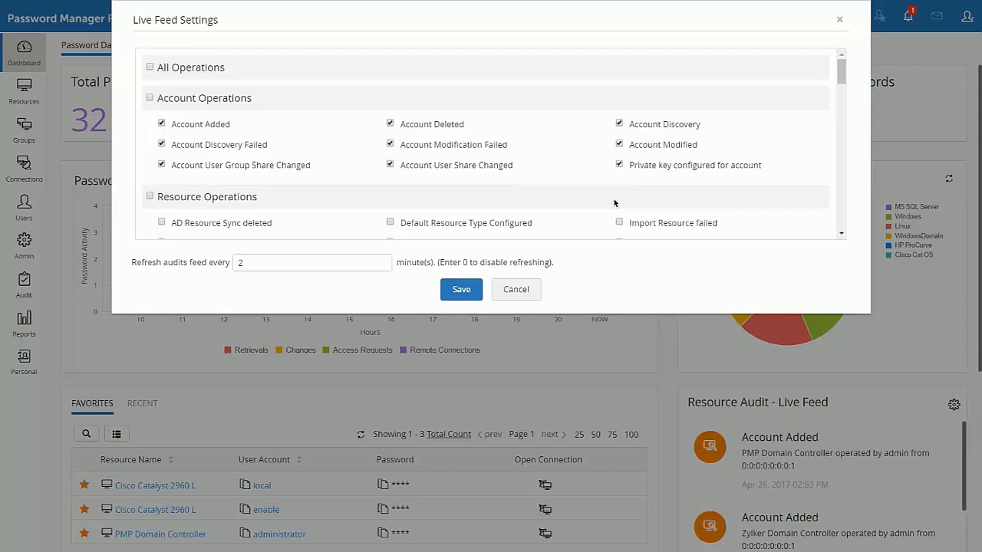
{"action": "left_click", "coordinate": [149, 97]}
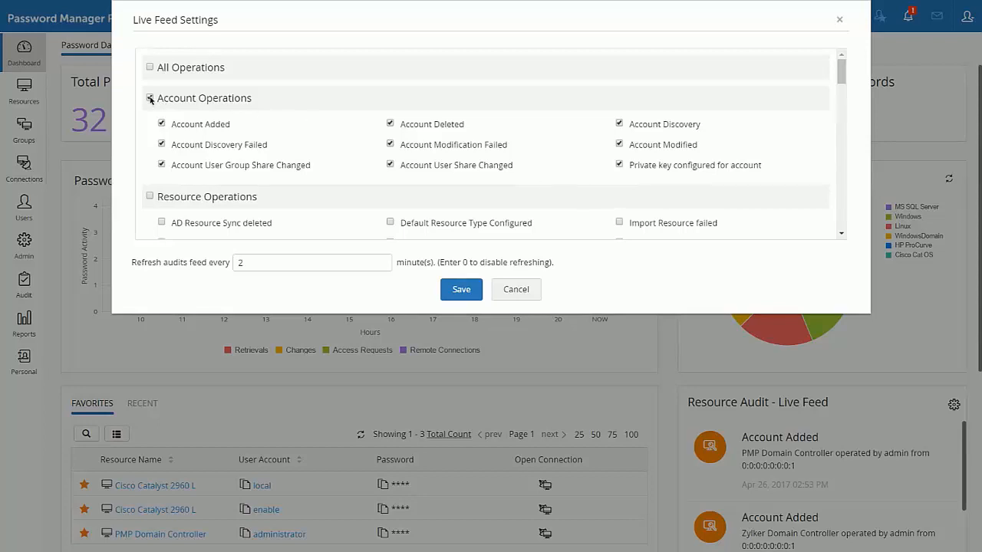
{"action": "left_click", "coordinate": [149, 98]}
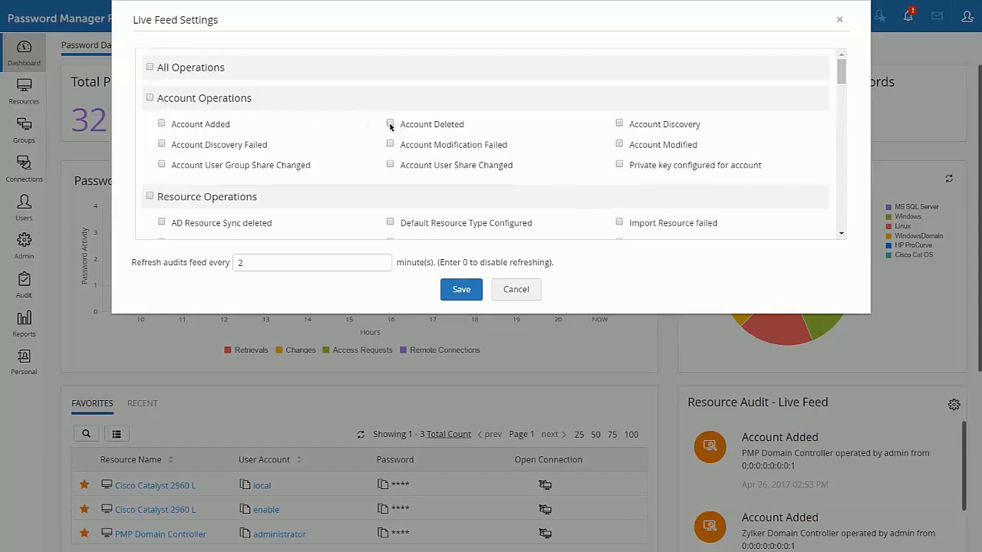
{"action": "left_click", "coordinate": [390, 124]}
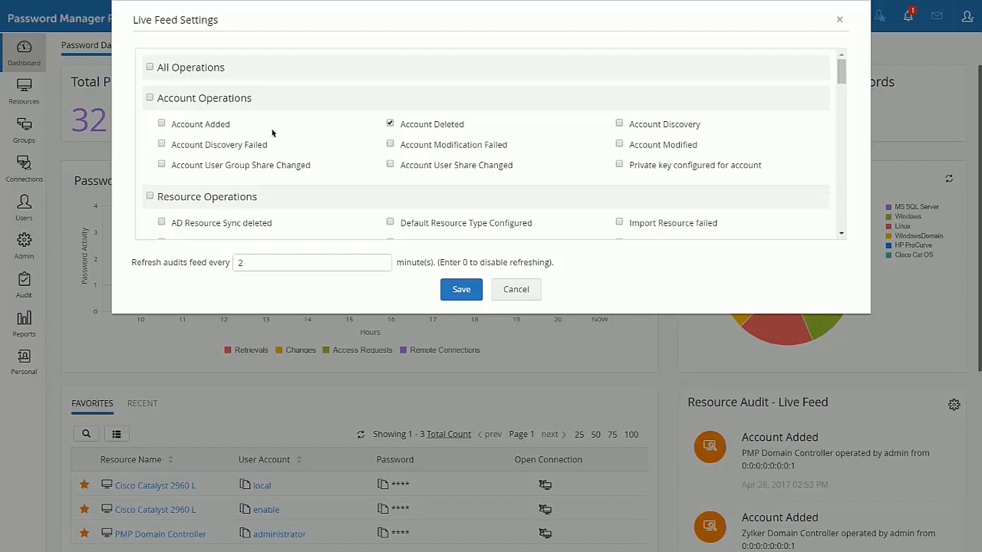
{"action": "mouse_move", "coordinate": [185, 184]}
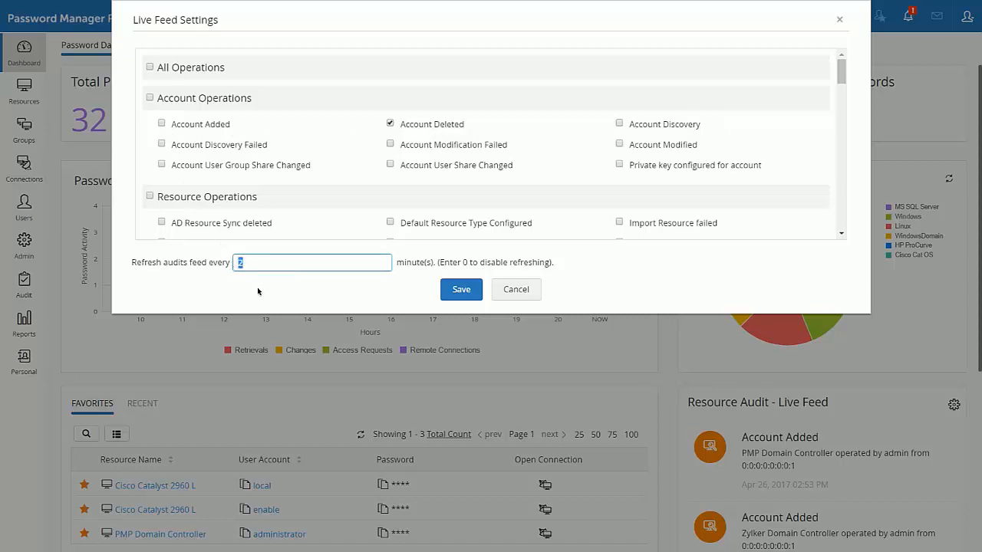
{"action": "type", "text": "1"}
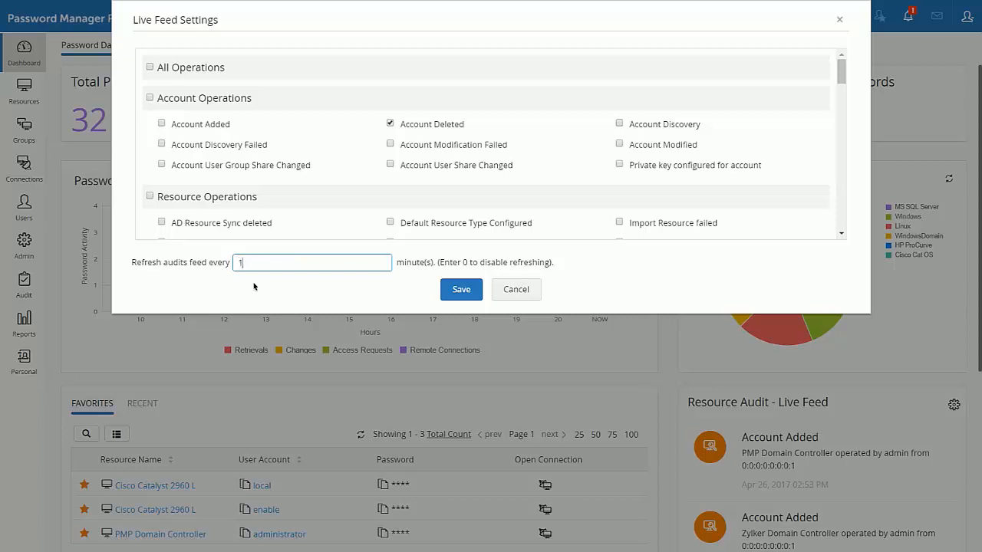
{"action": "left_click", "coordinate": [149, 98]}
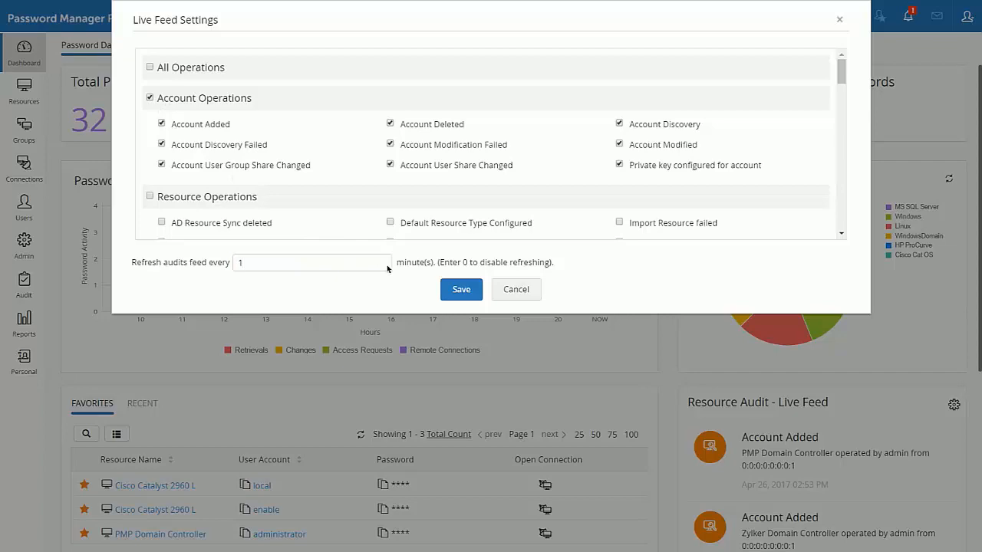
{"action": "left_click", "coordinate": [460, 289]}
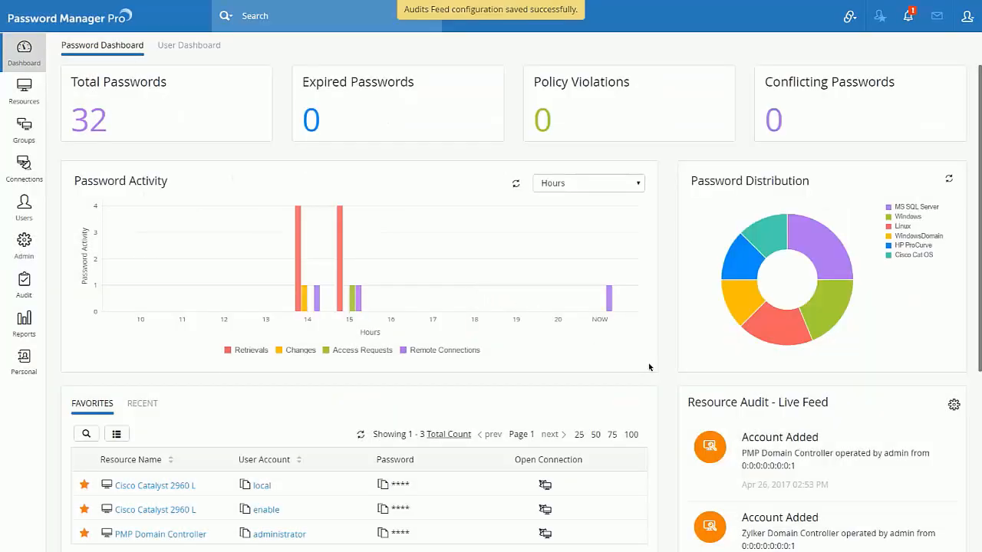
Scroll down through the Active Privileged Sessions list on the dashboard
{"action": "scroll", "scroll_direction": "down", "scroll_amount": 3}
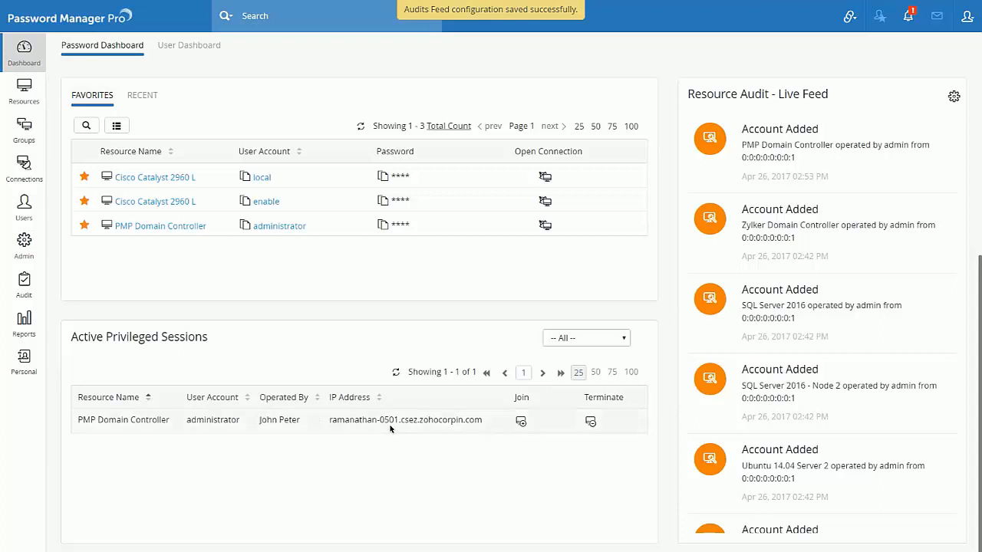
{"action": "mouse_move", "coordinate": [521, 421]}
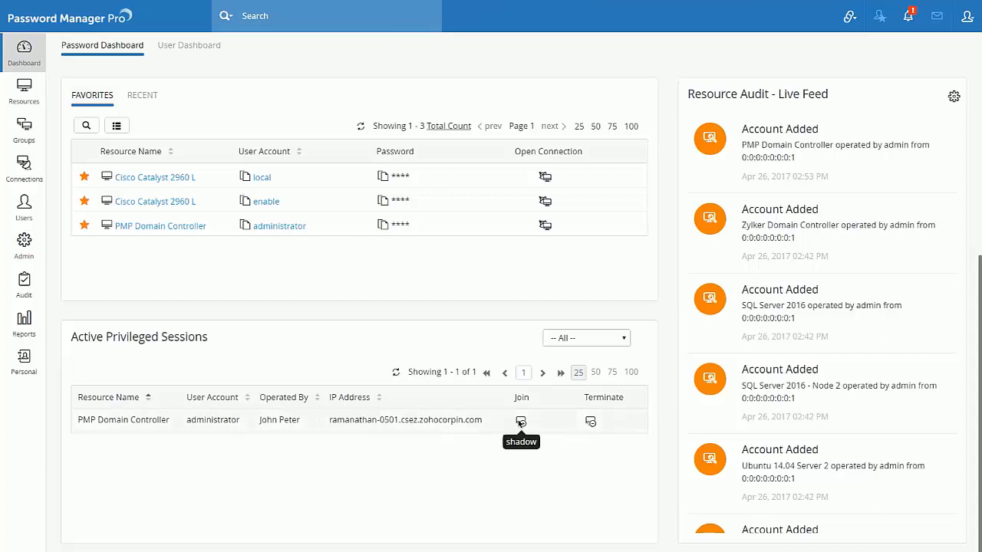
{"action": "mouse_move", "coordinate": [589, 421]}
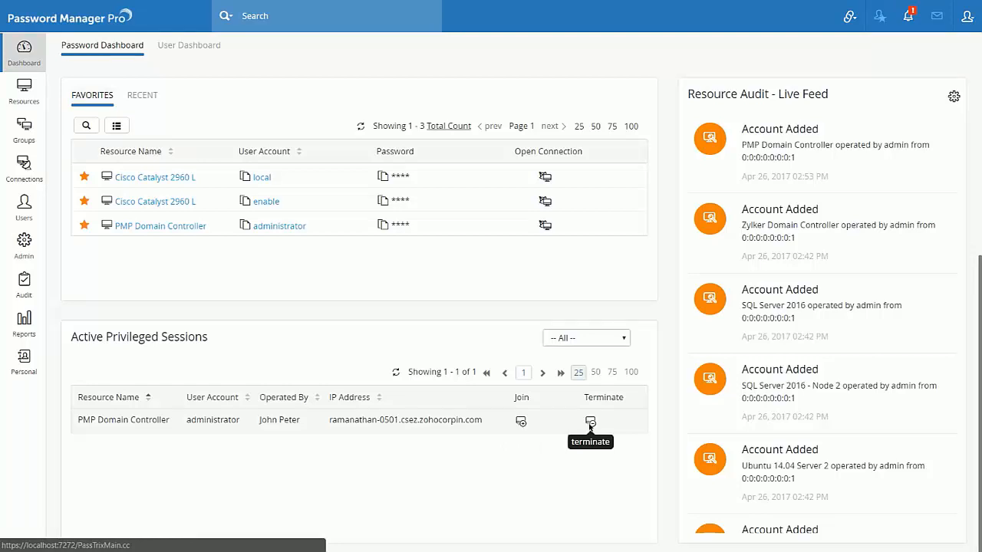
{"action": "mouse_move", "coordinate": [567, 466]}
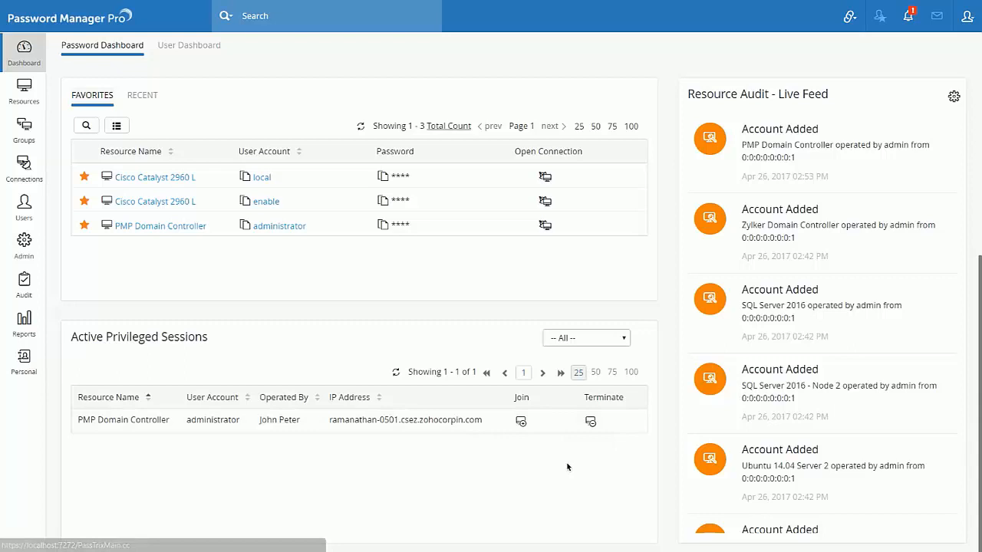
{"action": "mouse_move", "coordinate": [518, 439]}
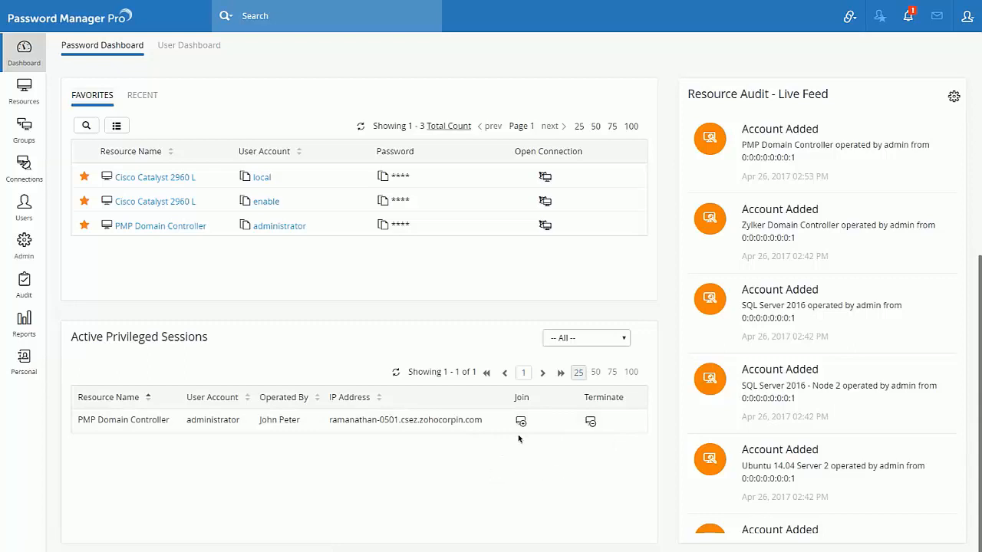
{"action": "mouse_move", "coordinate": [466, 466]}
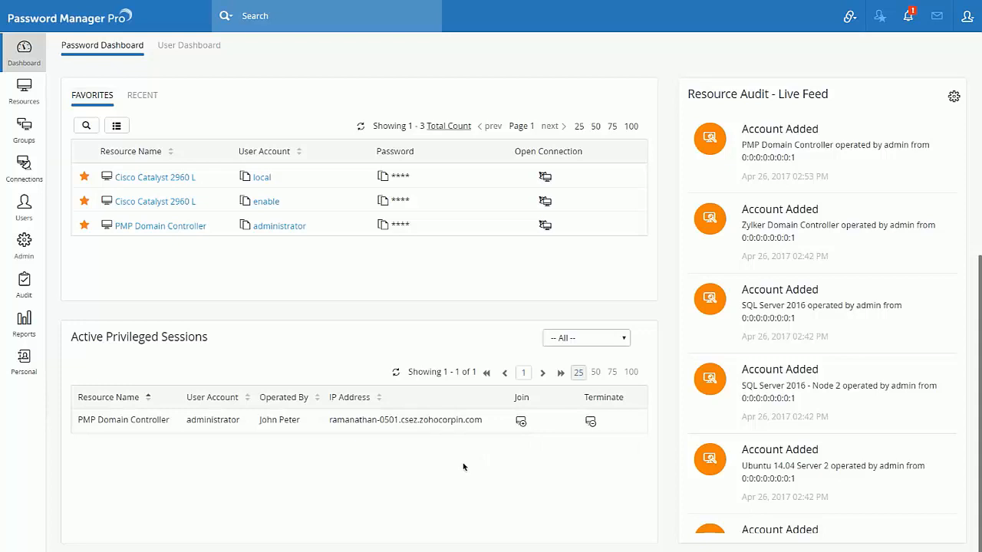
{"action": "mouse_move", "coordinate": [336, 450]}
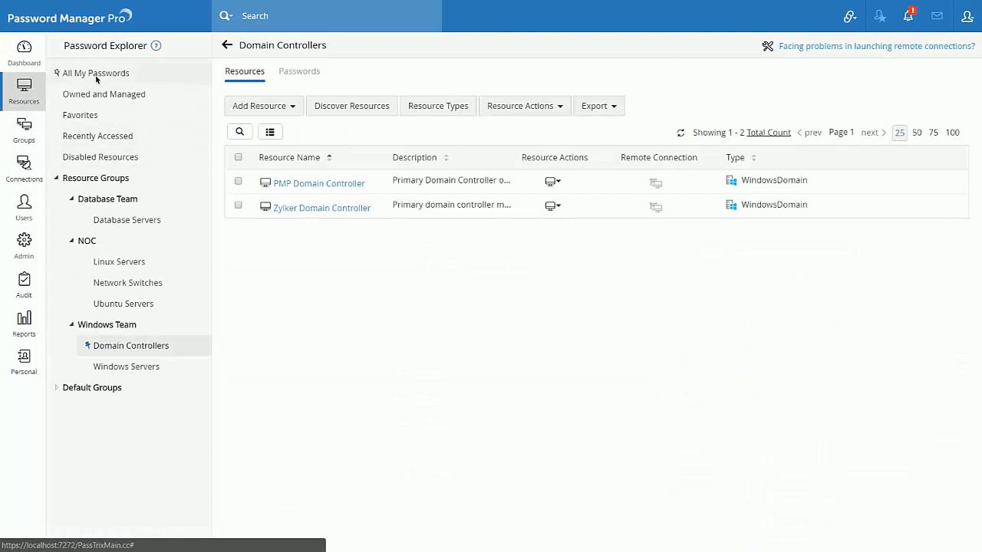
Switch All My Passwords between Resources and Passwords, ending on the Resources list
{"action": "left_click", "coordinate": [96, 73]}
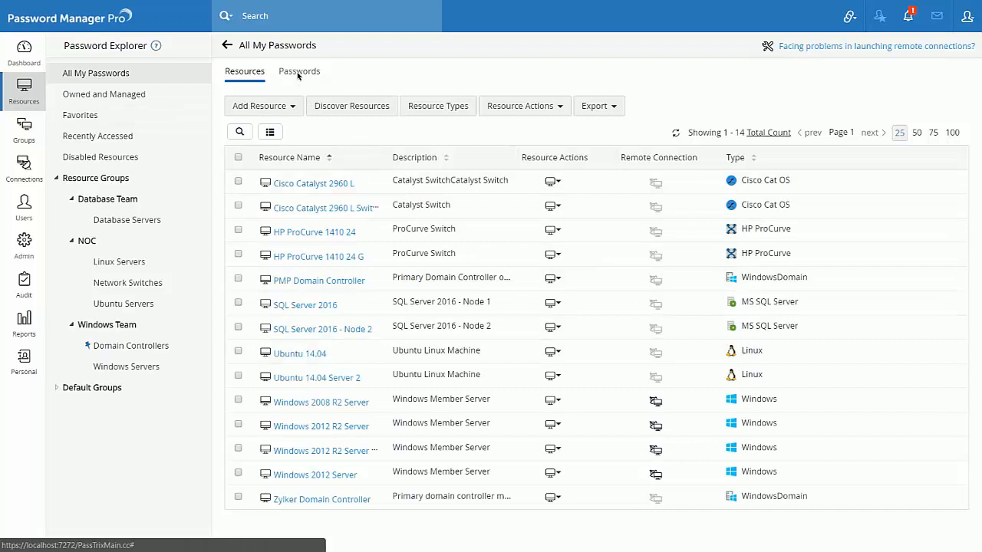
{"action": "left_click", "coordinate": [298, 71]}
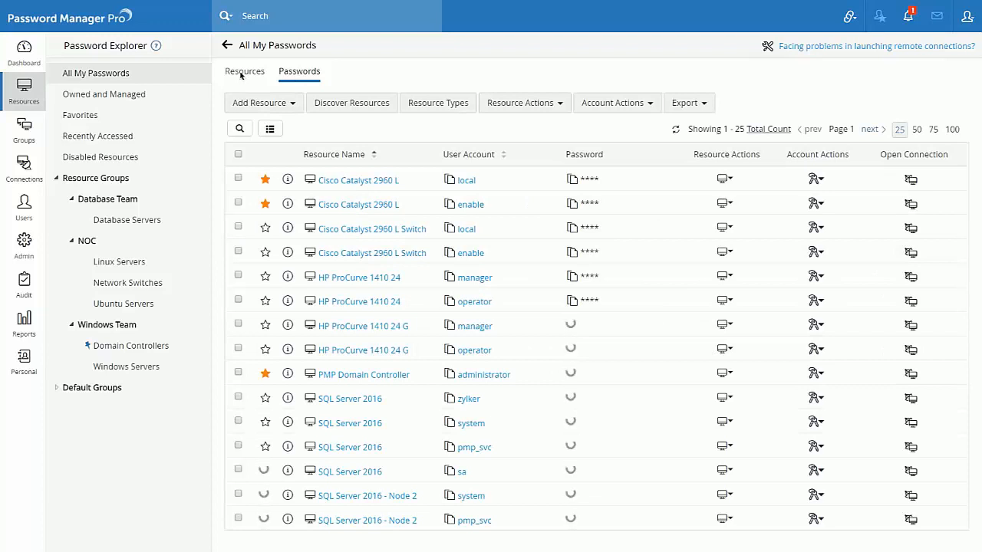
{"action": "left_click", "coordinate": [244, 70]}
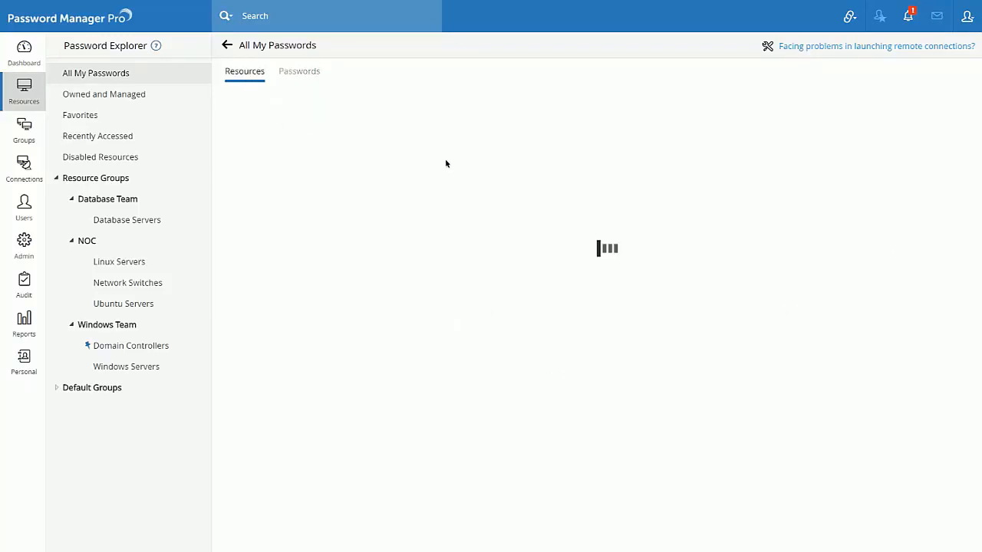
{"action": "left_click", "coordinate": [553, 182]}
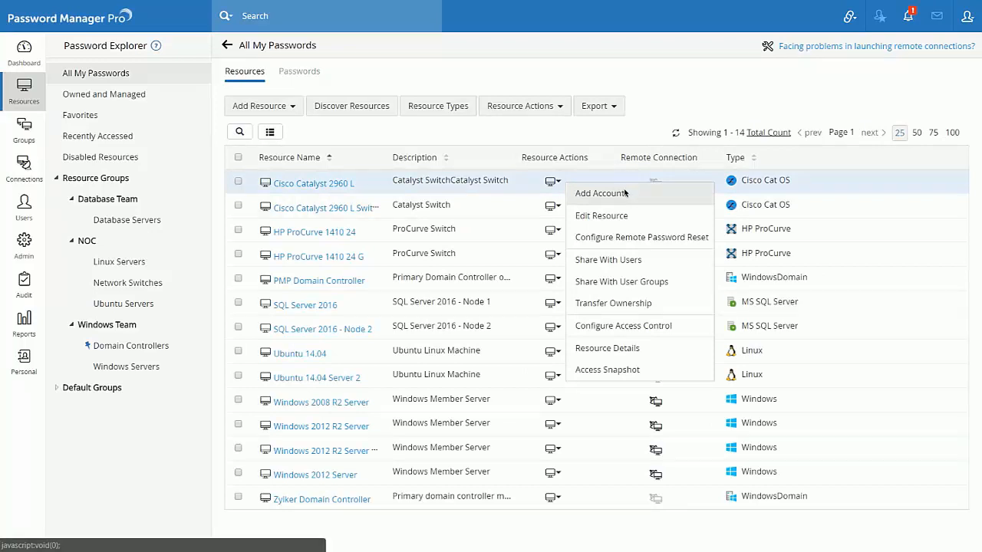
{"action": "mouse_move", "coordinate": [602, 216]}
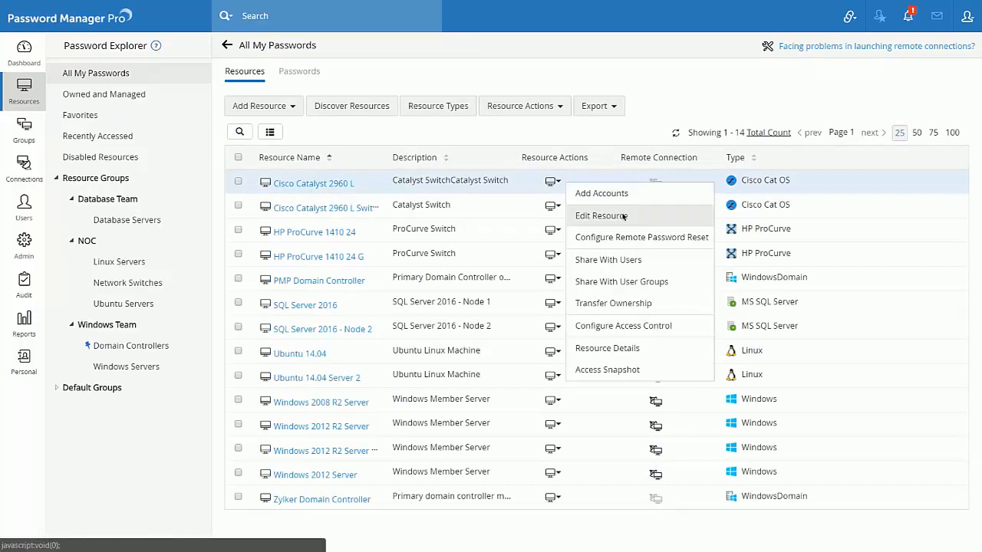
{"action": "mouse_move", "coordinate": [622, 237]}
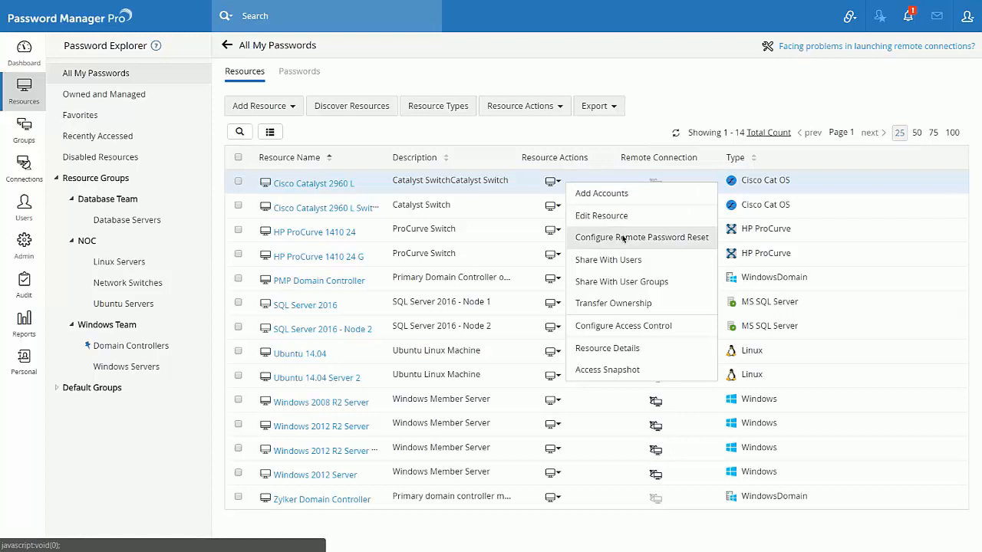
{"action": "mouse_move", "coordinate": [622, 325]}
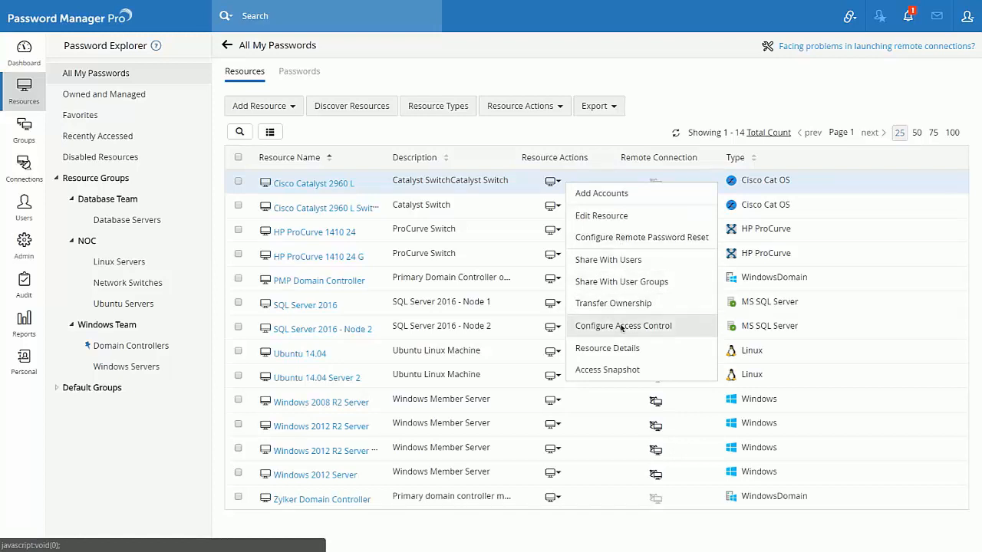
{"action": "mouse_move", "coordinate": [607, 370]}
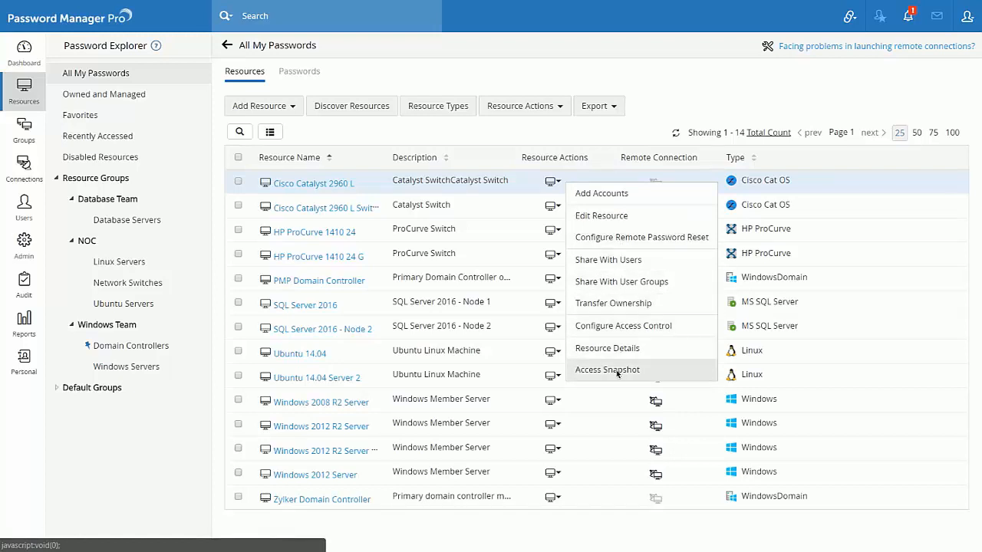
{"action": "mouse_move", "coordinate": [868, 451]}
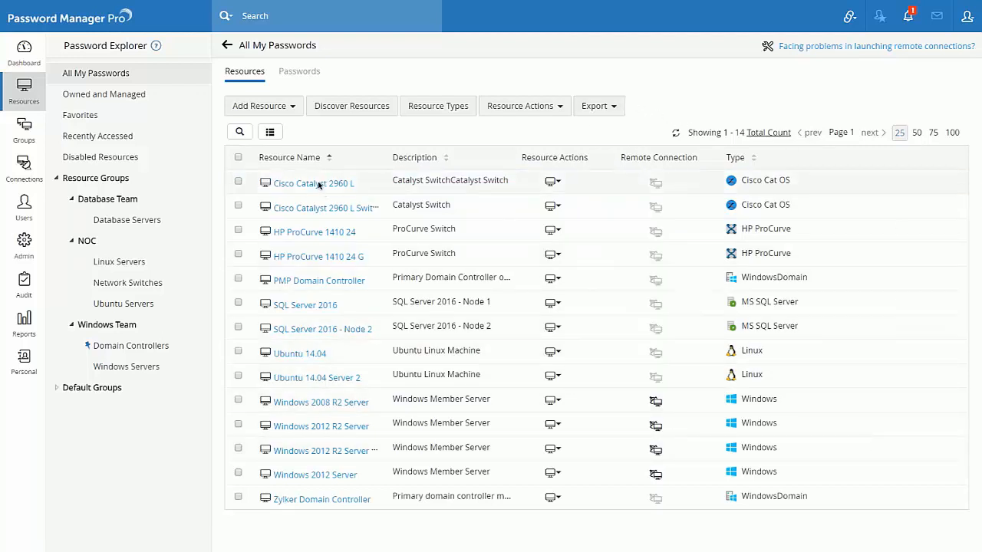
Open Cisco Catalyst 2960 L account details and the enable account's actions menu
{"action": "left_click", "coordinate": [313, 183]}
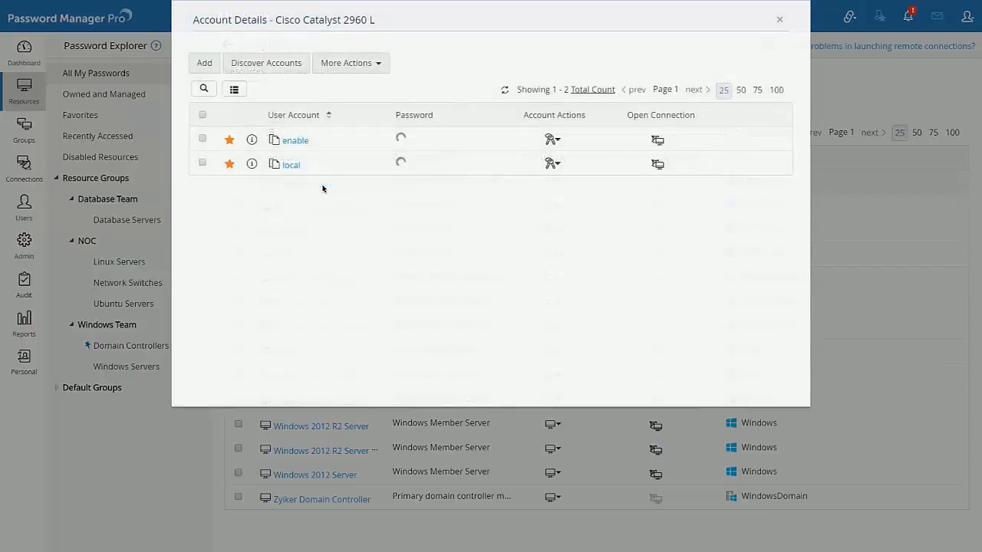
{"action": "left_click", "coordinate": [552, 139]}
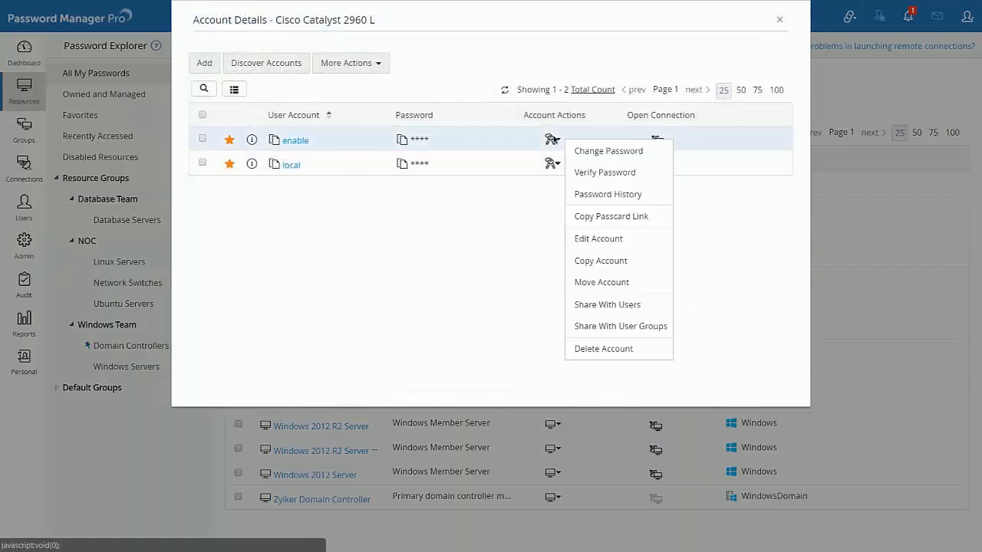
{"action": "mouse_move", "coordinate": [607, 193]}
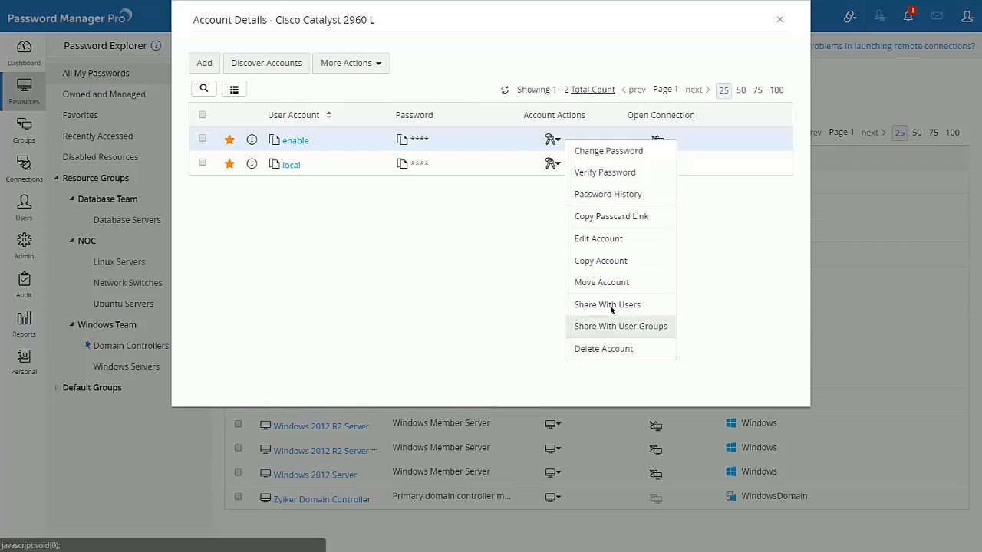
{"action": "mouse_move", "coordinate": [607, 304]}
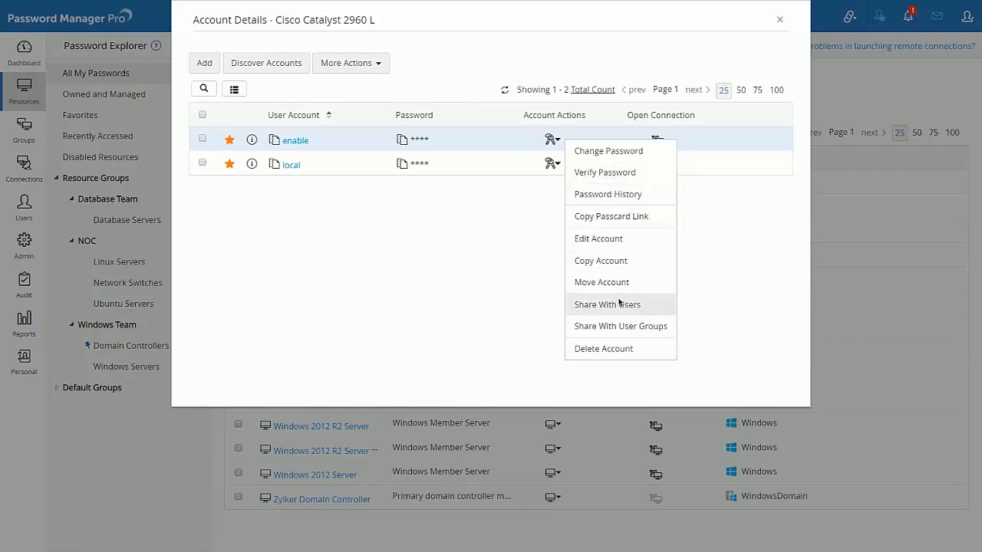
{"action": "mouse_move", "coordinate": [759, 373]}
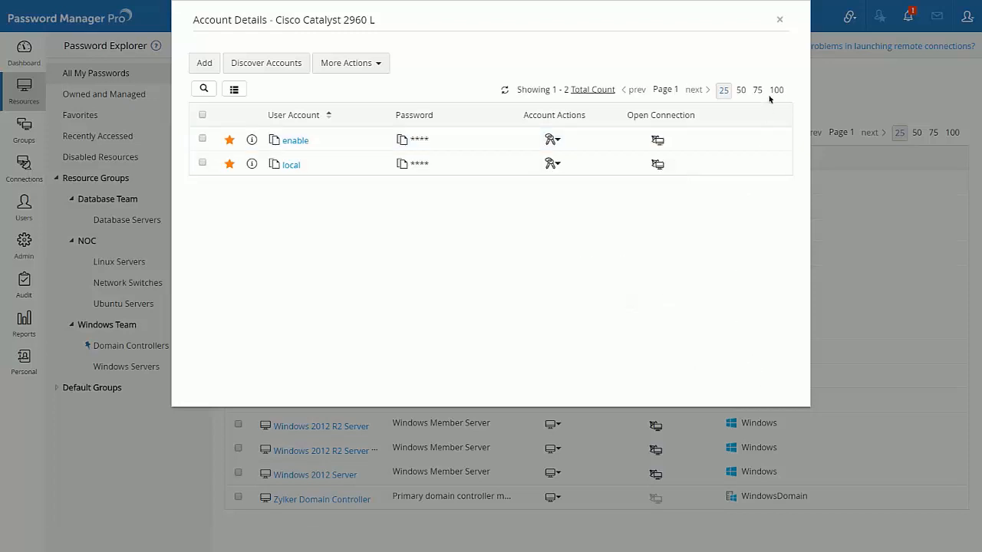
Choose Configure Access Control from Resource Actions for both Cisco Catalyst 2960 L resources
{"action": "left_click", "coordinate": [779, 19]}
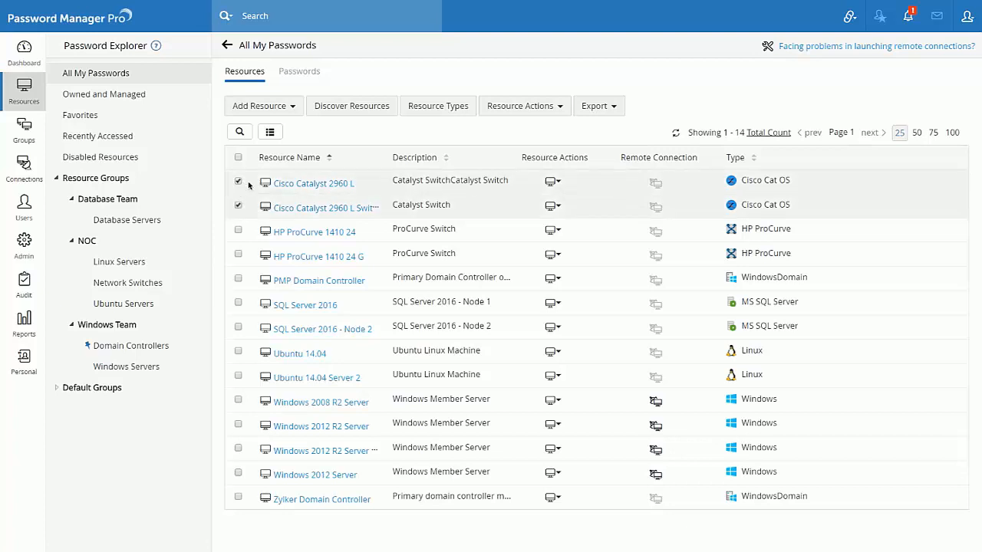
{"action": "left_click", "coordinate": [525, 106]}
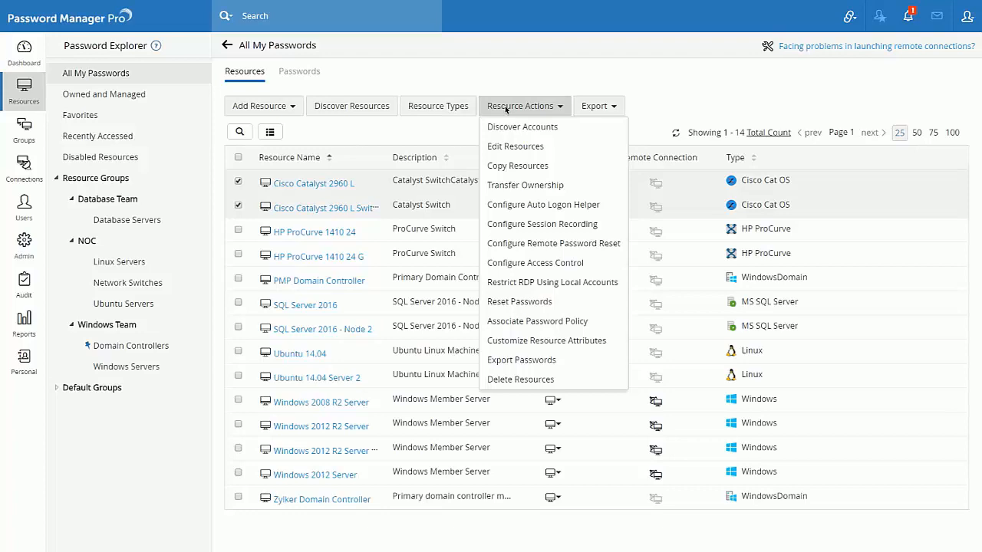
{"action": "mouse_move", "coordinate": [542, 223]}
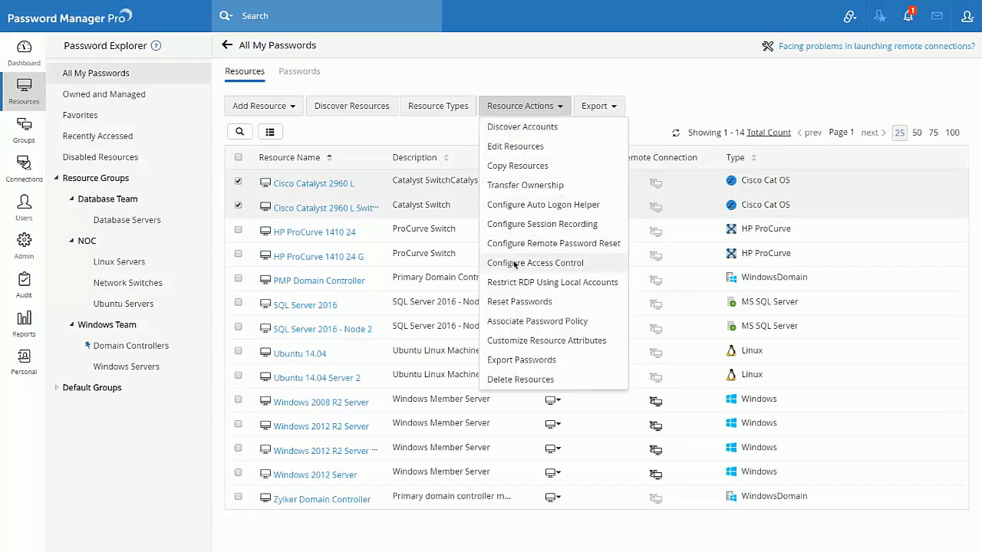
{"action": "left_click", "coordinate": [535, 263]}
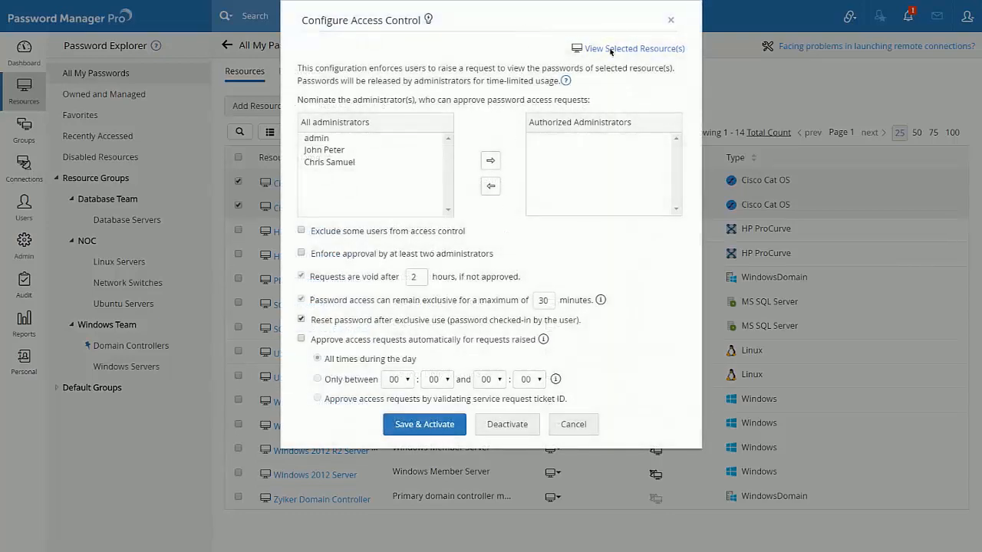
{"action": "left_click", "coordinate": [634, 48]}
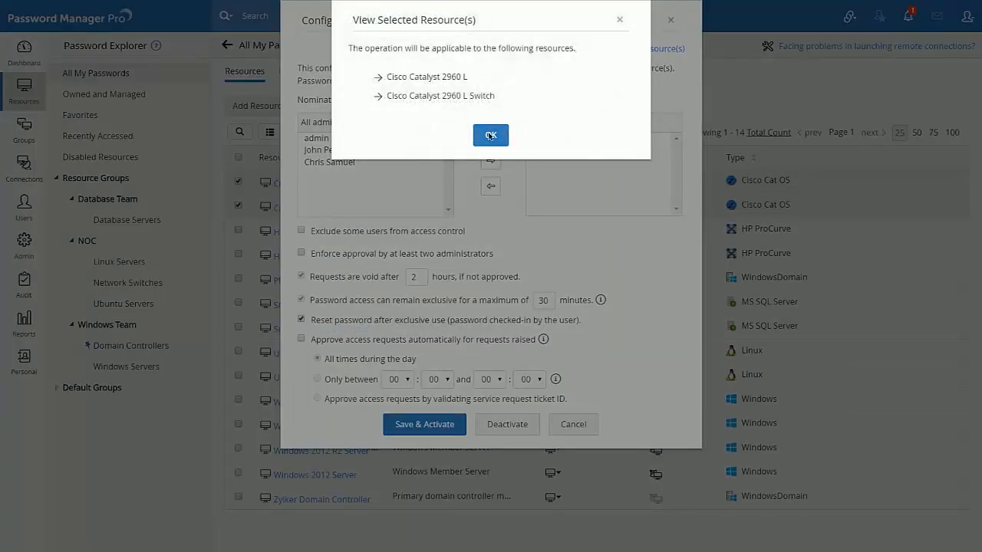
{"action": "left_click", "coordinate": [490, 135]}
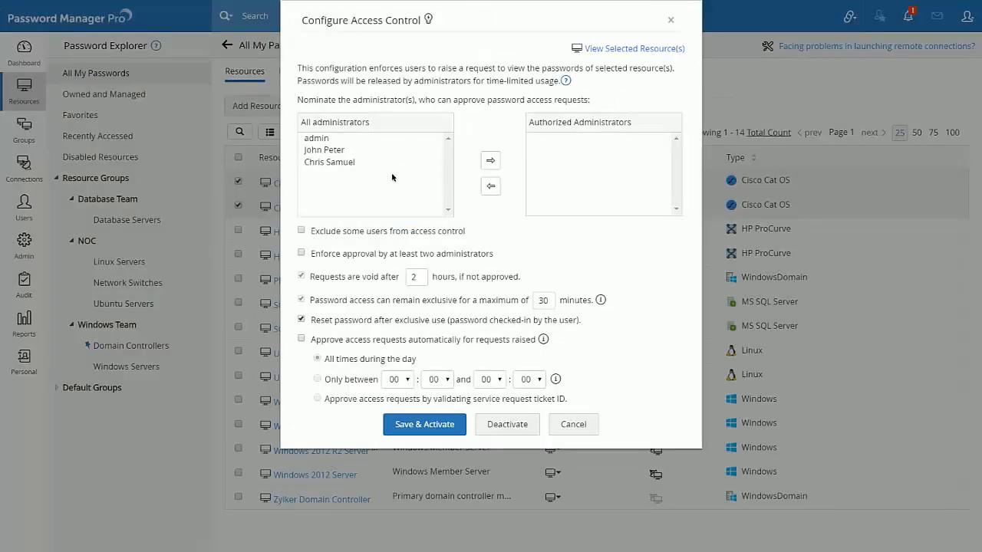
{"action": "mouse_move", "coordinate": [331, 207]}
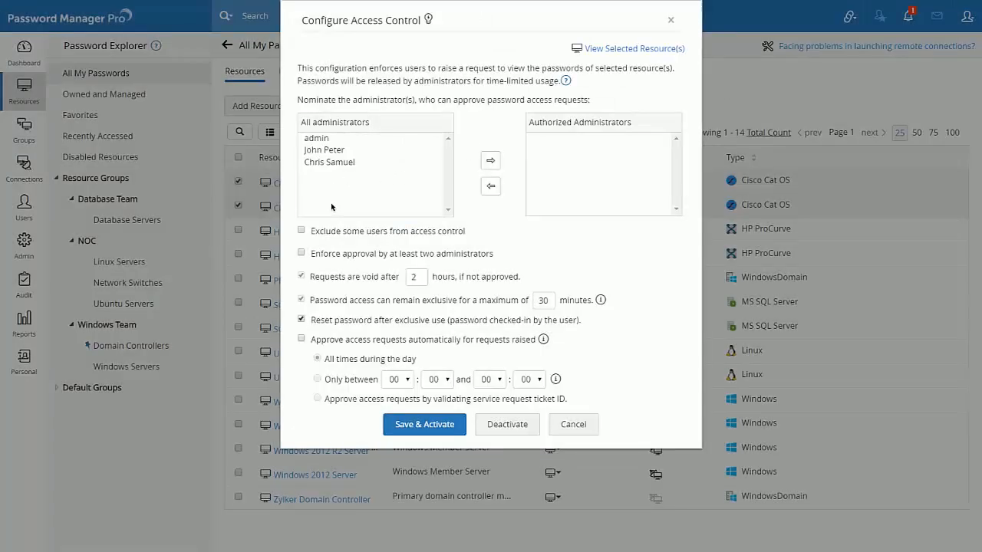
{"action": "mouse_move", "coordinate": [329, 193]}
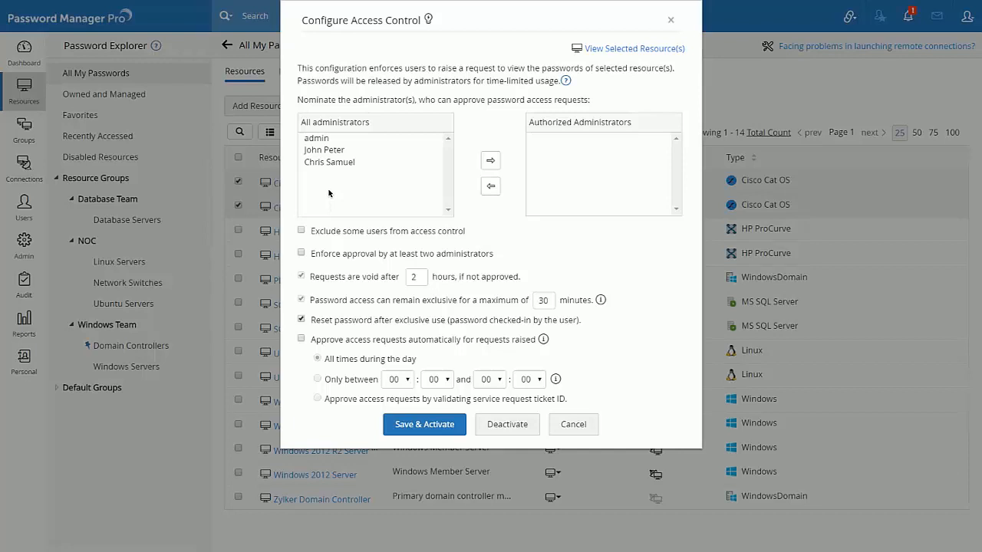
{"action": "left_click", "coordinate": [330, 162]}
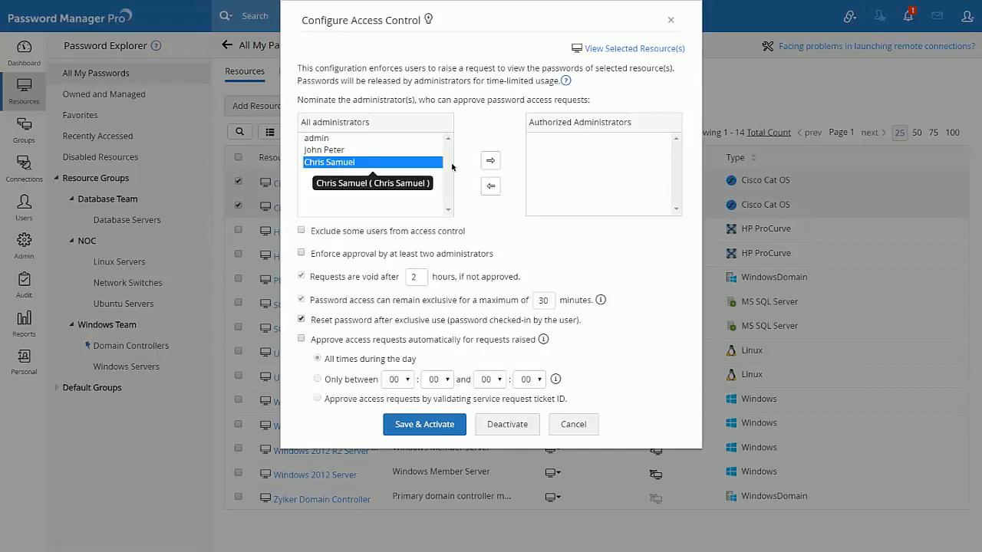
{"action": "left_click", "coordinate": [490, 160]}
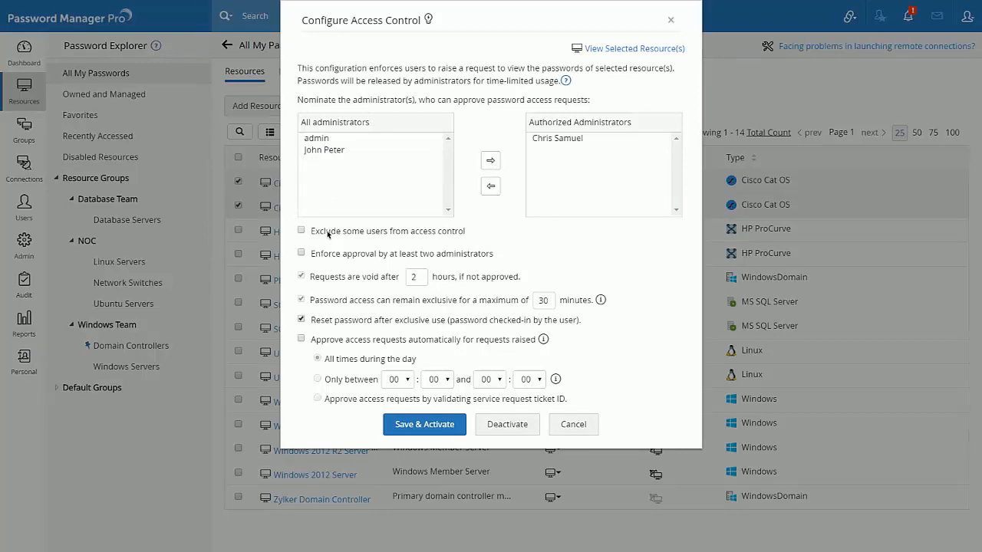
{"action": "left_click", "coordinate": [301, 231]}
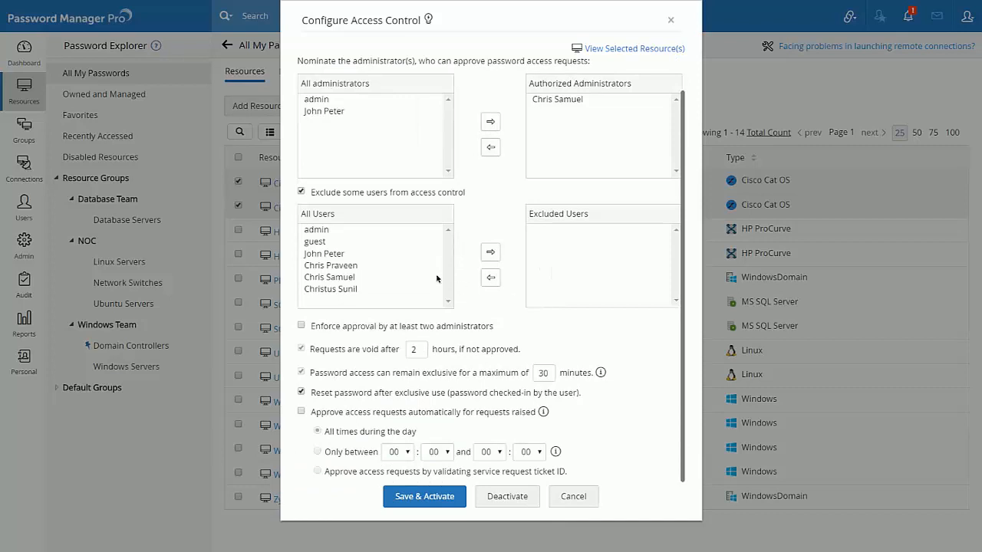
{"action": "left_click", "coordinate": [301, 192]}
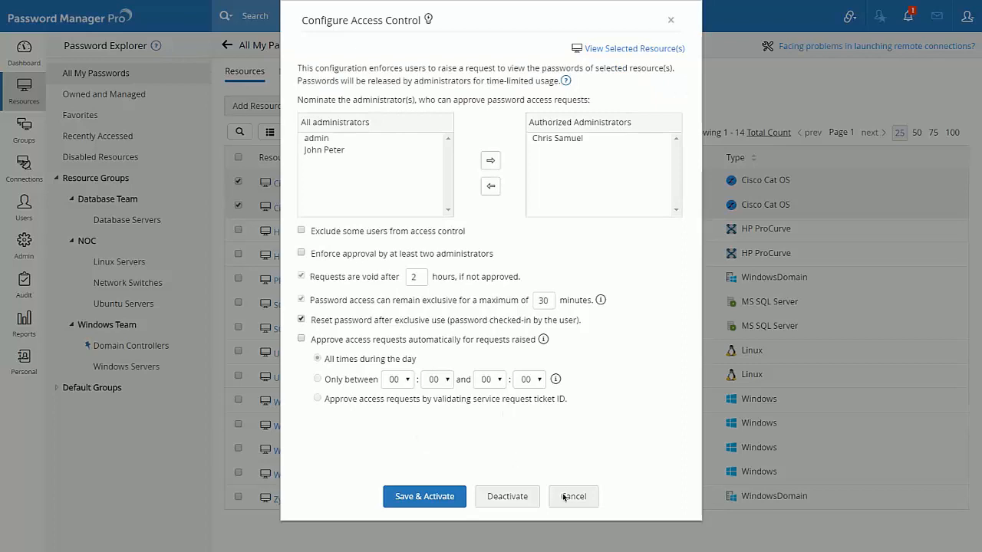
Cancel the Configure Access Control dialog without saving
{"action": "left_click", "coordinate": [573, 496]}
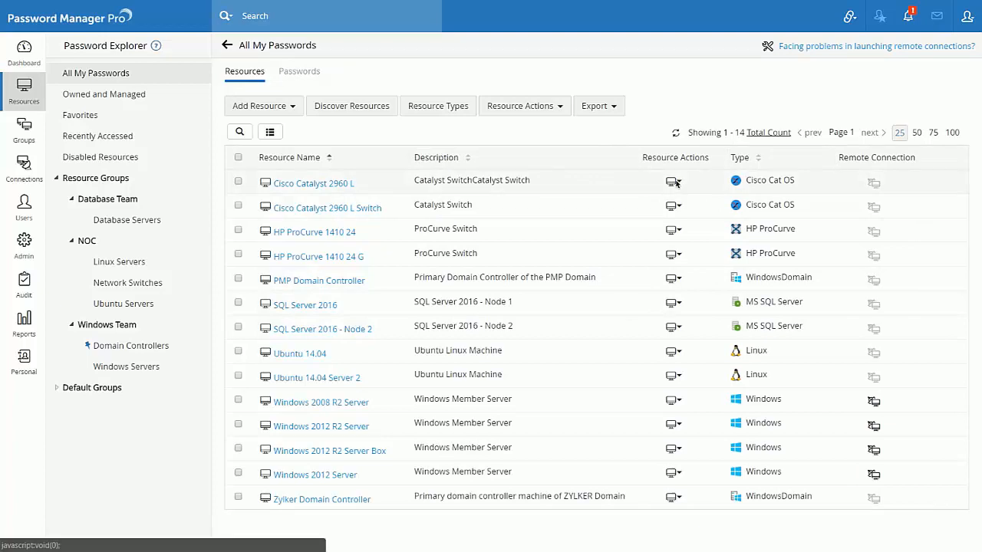
Share Cisco Catalyst 2960 L, search username 'guest', and open the Grant options
{"action": "left_click", "coordinate": [673, 181]}
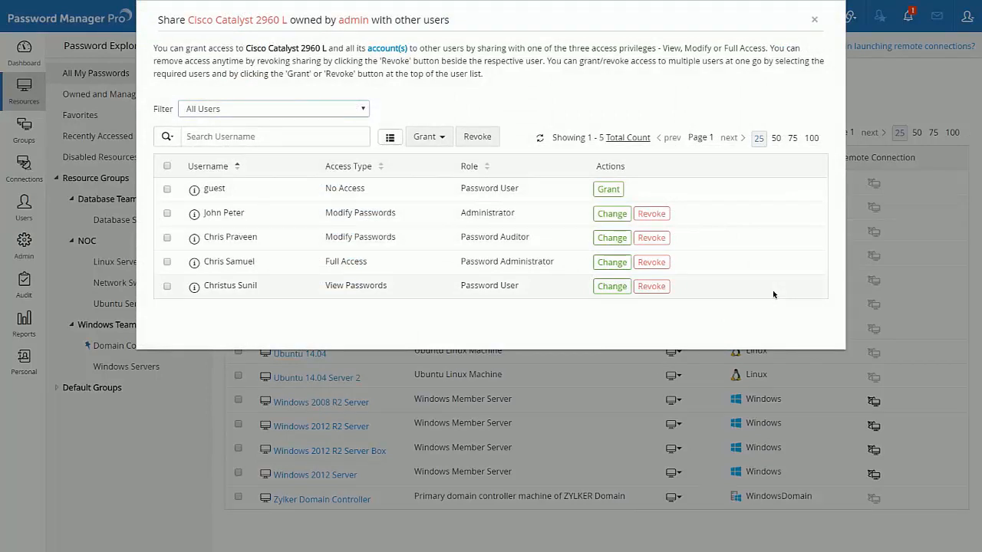
{"action": "left_click", "coordinate": [274, 136]}
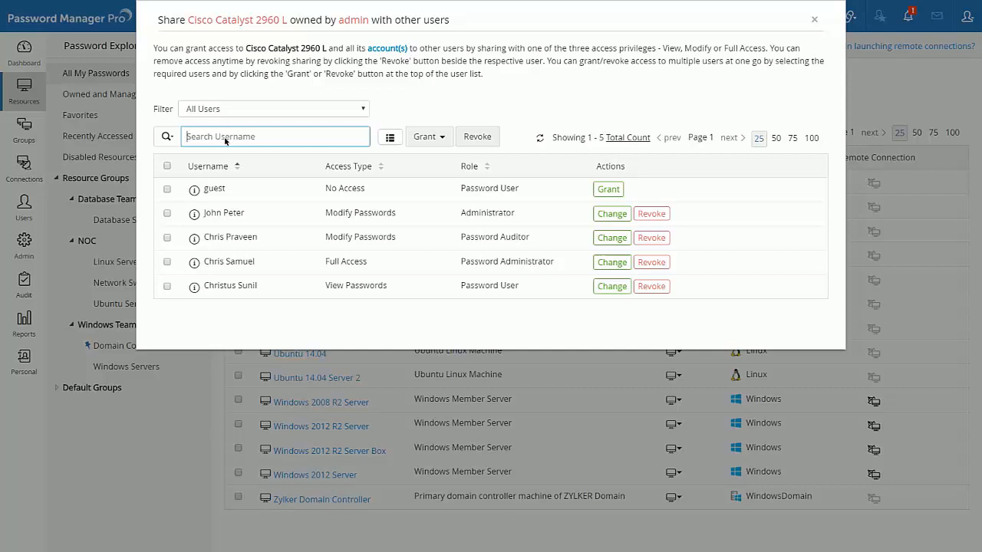
{"action": "type", "text": "gu"}
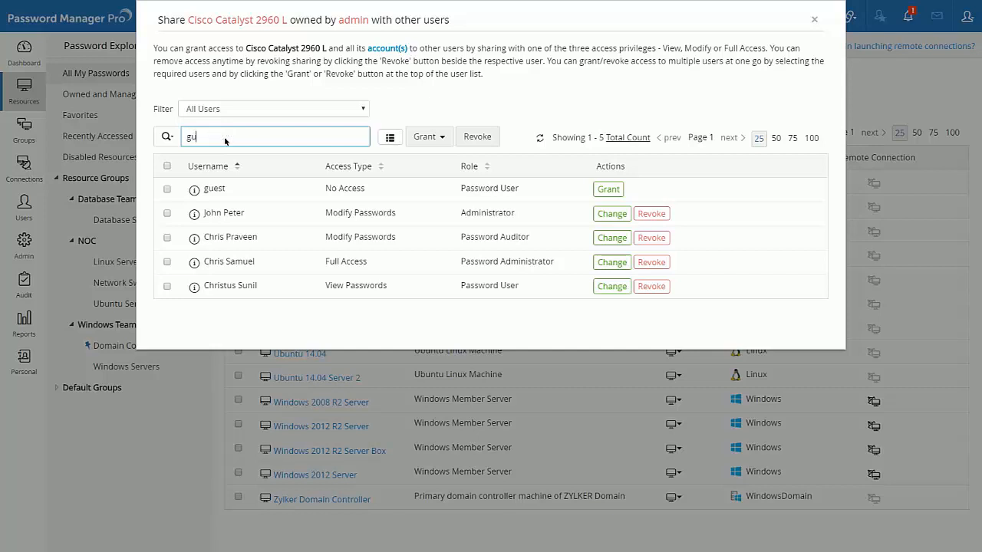
{"action": "type", "text": "est"}
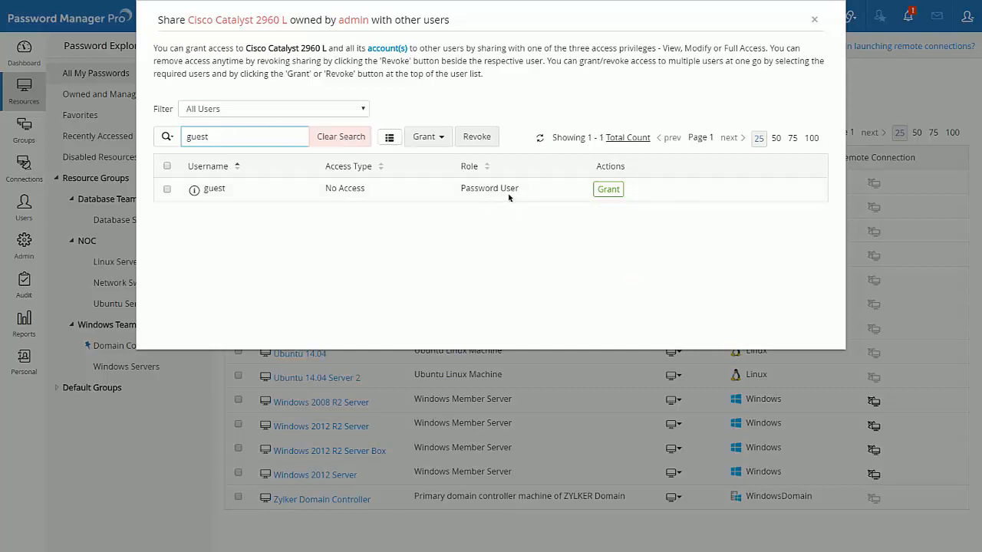
{"action": "left_click", "coordinate": [608, 188]}
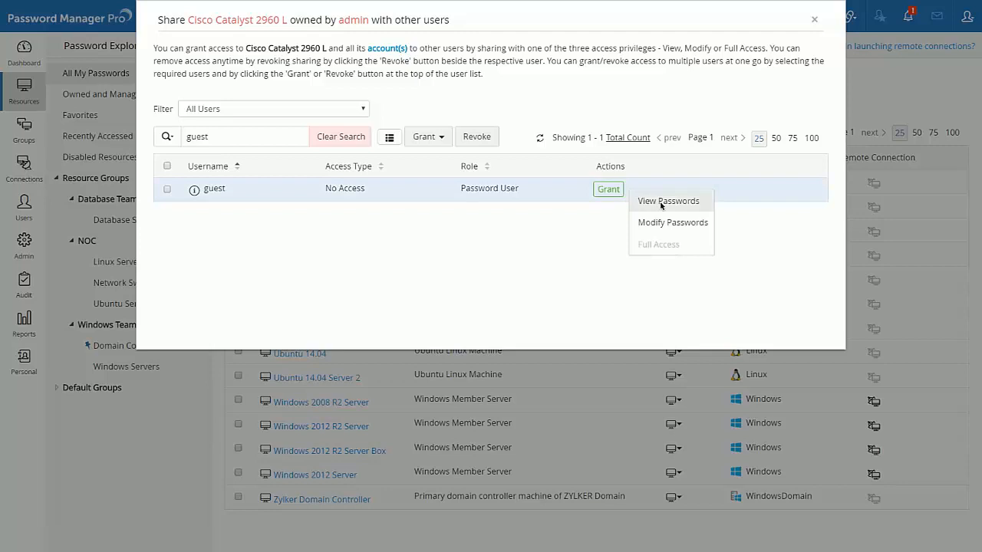
Filter shared users to View Permission Users and clear the username search
{"action": "left_click", "coordinate": [667, 201]}
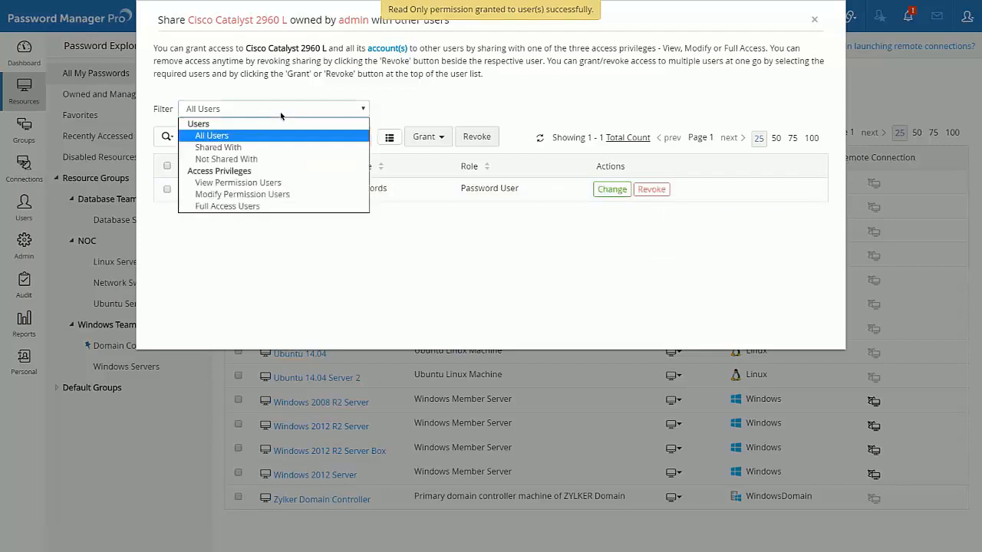
{"action": "mouse_move", "coordinate": [238, 182]}
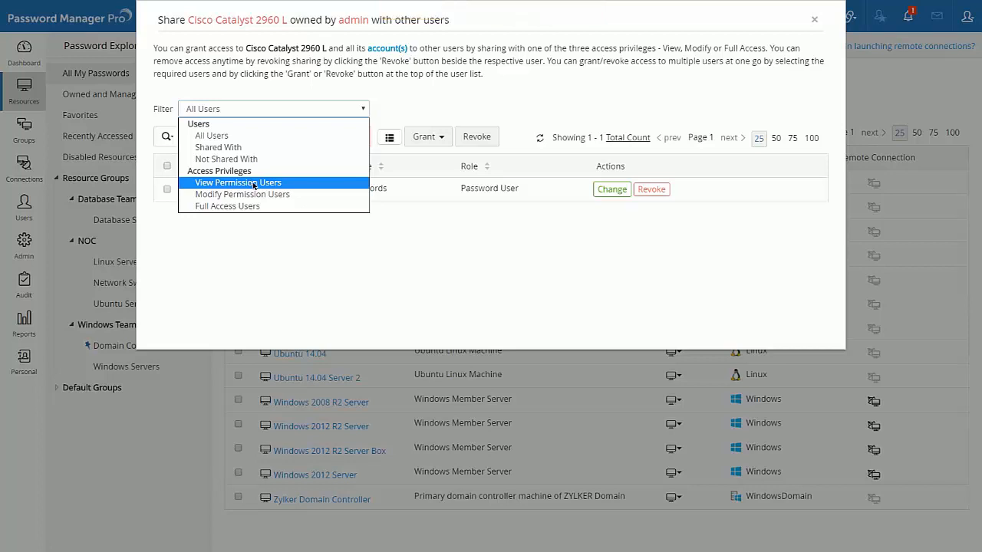
{"action": "left_click", "coordinate": [239, 183]}
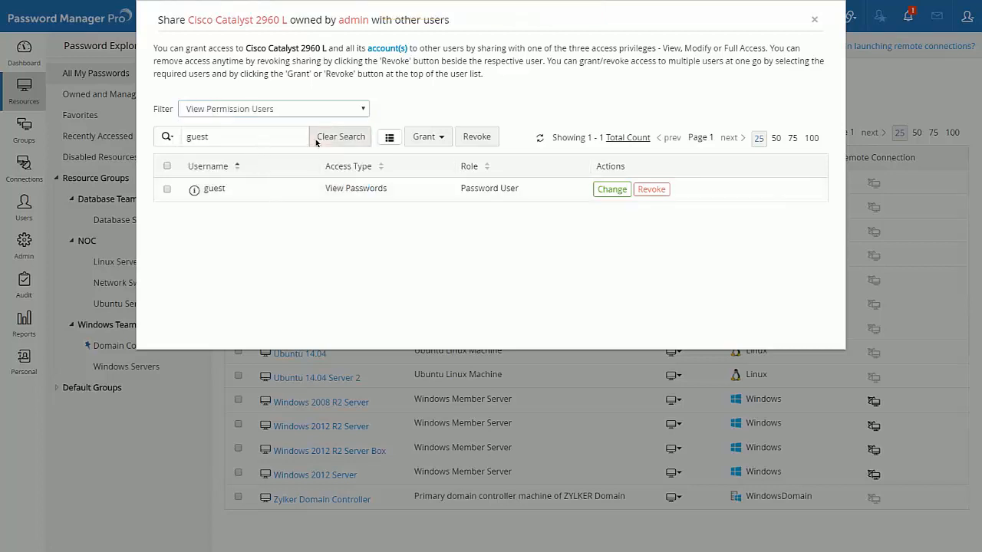
{"action": "left_click", "coordinate": [341, 136]}
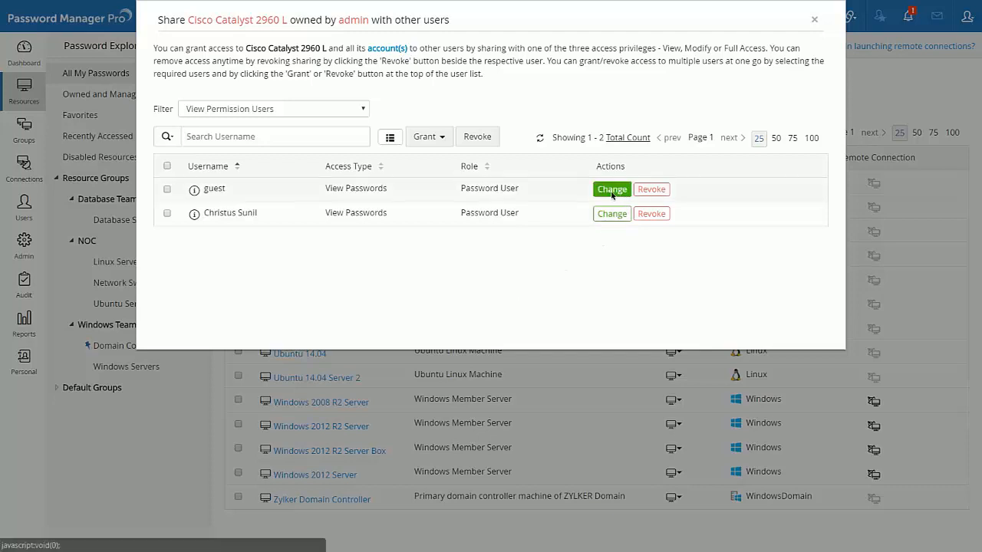
{"action": "left_click", "coordinate": [612, 189]}
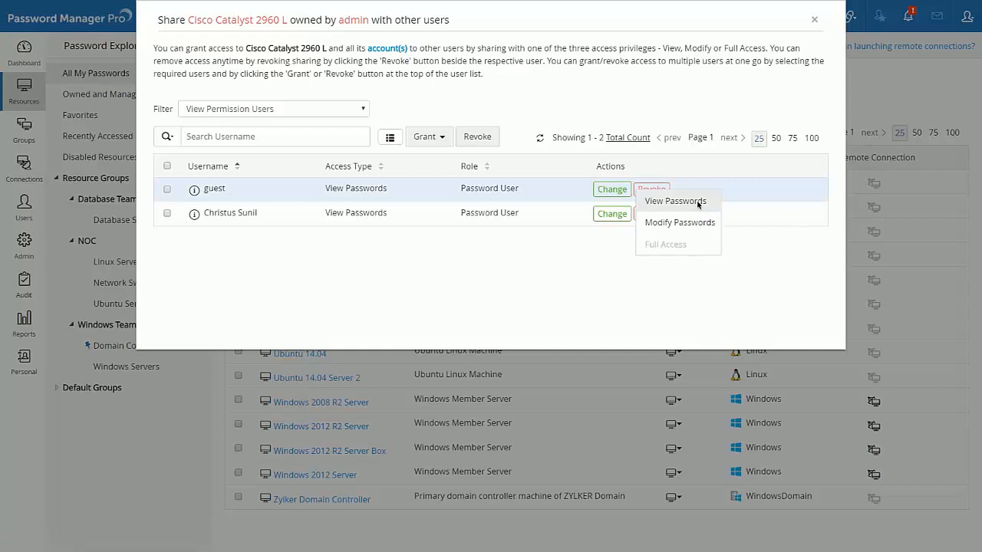
{"action": "mouse_move", "coordinate": [510, 298]}
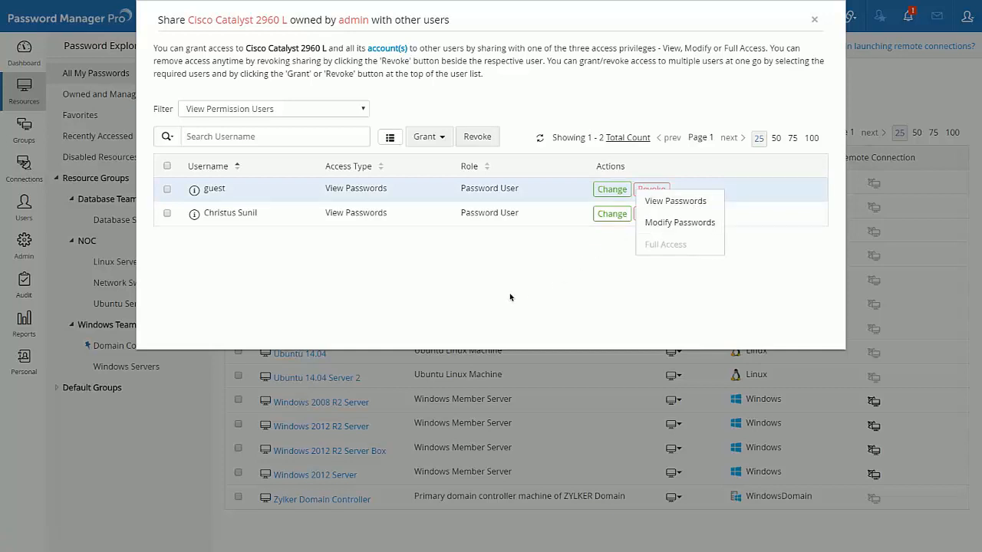
{"action": "left_click", "coordinate": [167, 166]}
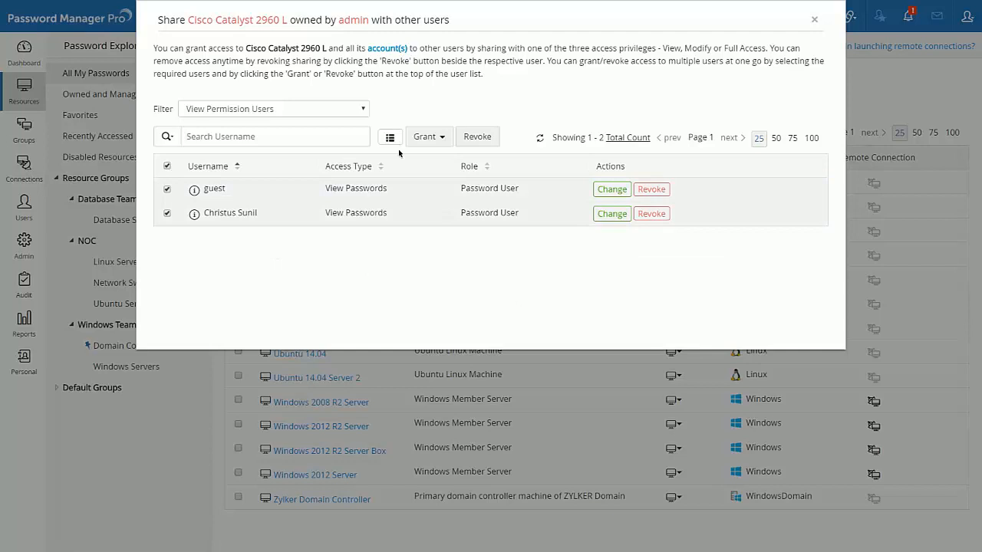
{"action": "left_click", "coordinate": [426, 135]}
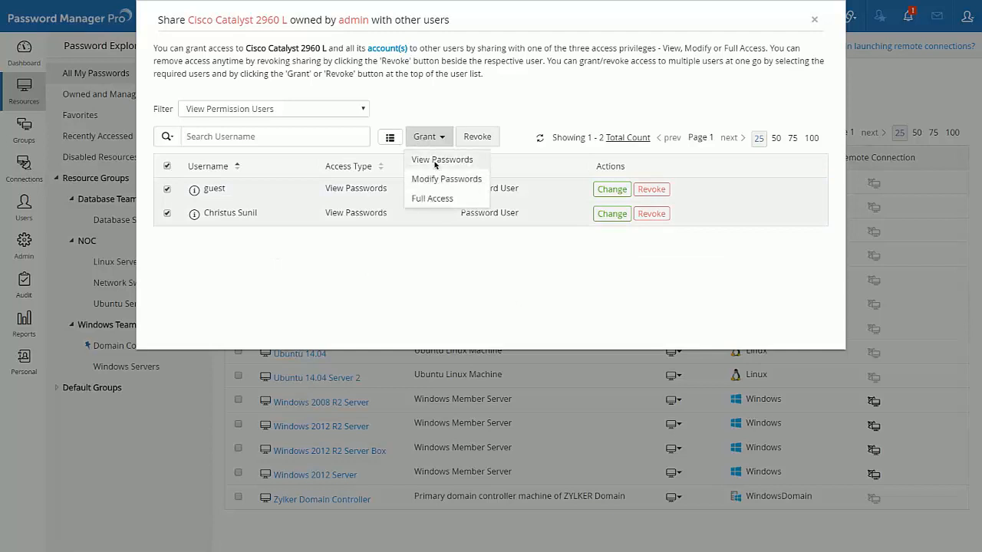
{"action": "left_click", "coordinate": [446, 179]}
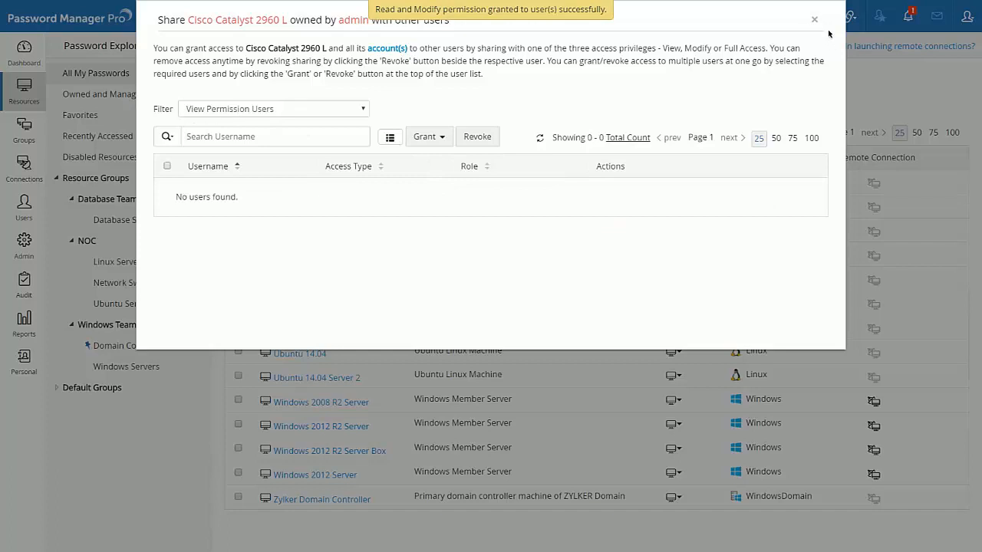
{"action": "left_click", "coordinate": [814, 19]}
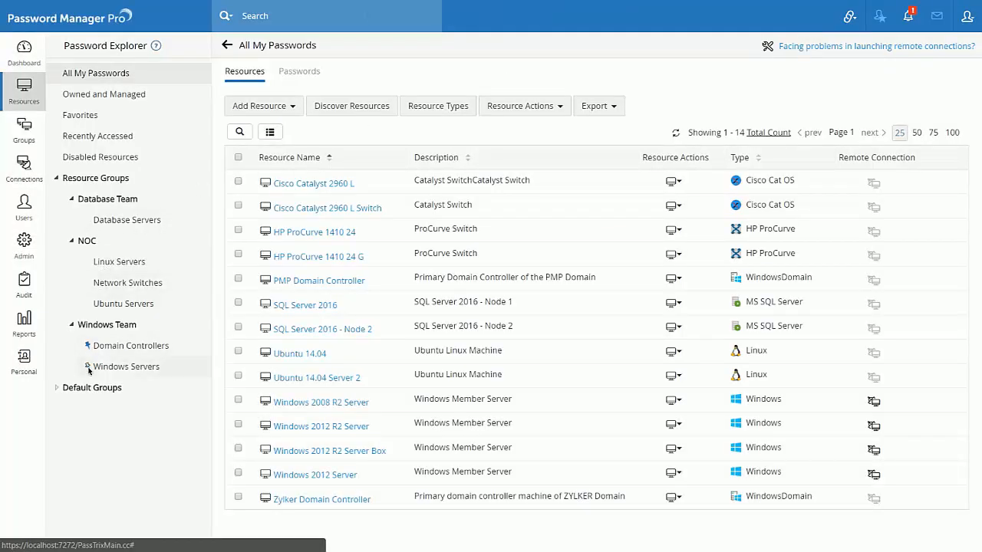
View the Windows Servers group's resources, briefly visit Admin, then open the Resource Groups list
{"action": "left_click", "coordinate": [126, 366]}
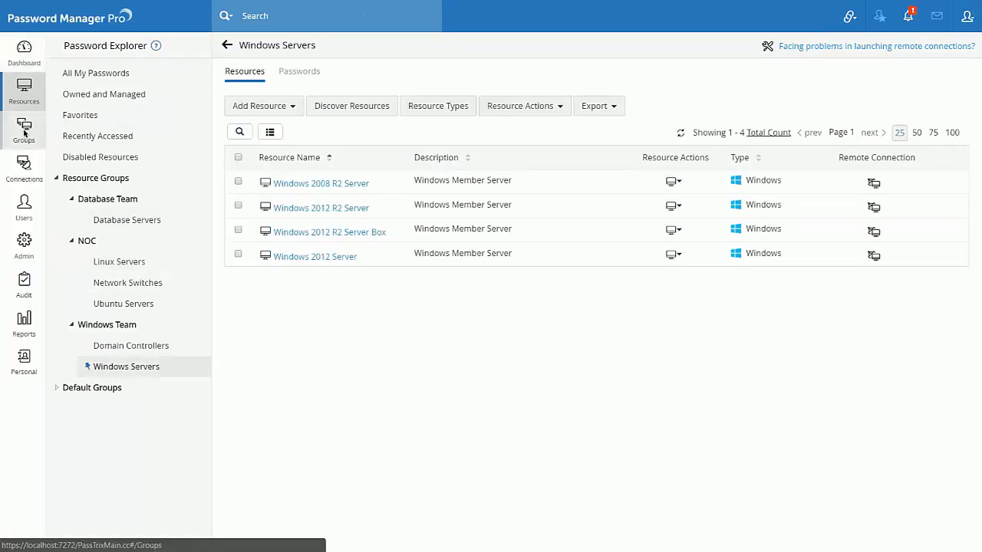
{"action": "left_click", "coordinate": [24, 245]}
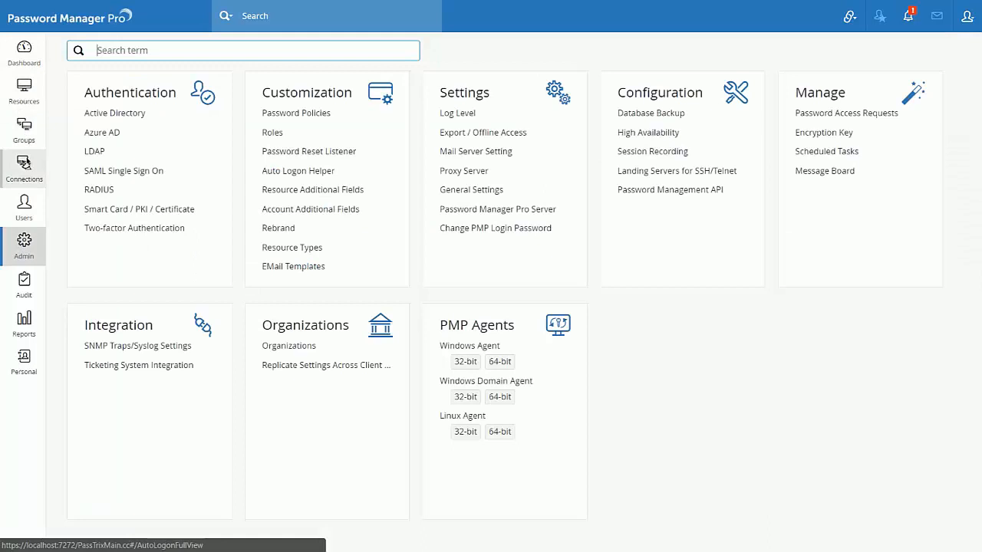
{"action": "left_click", "coordinate": [24, 91]}
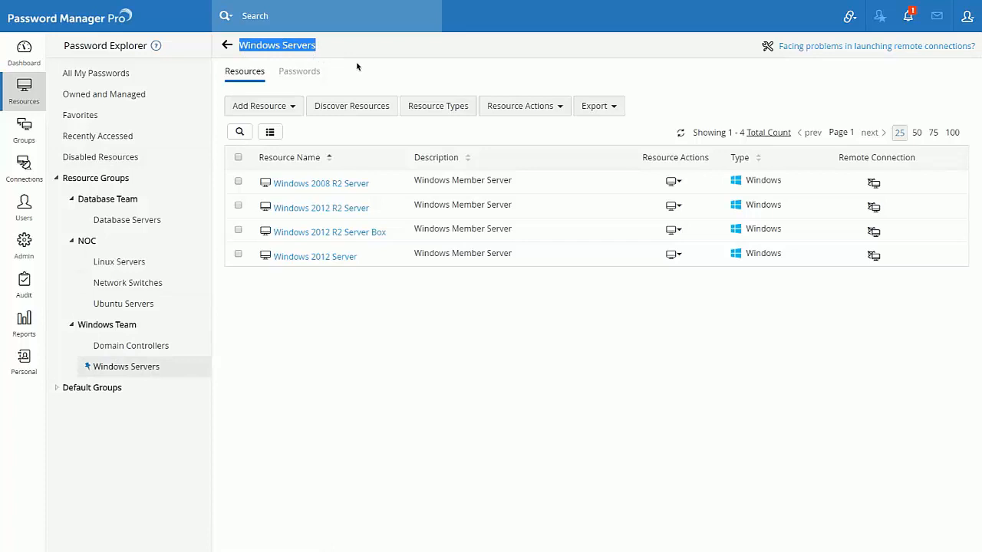
{"action": "left_click", "coordinate": [24, 130]}
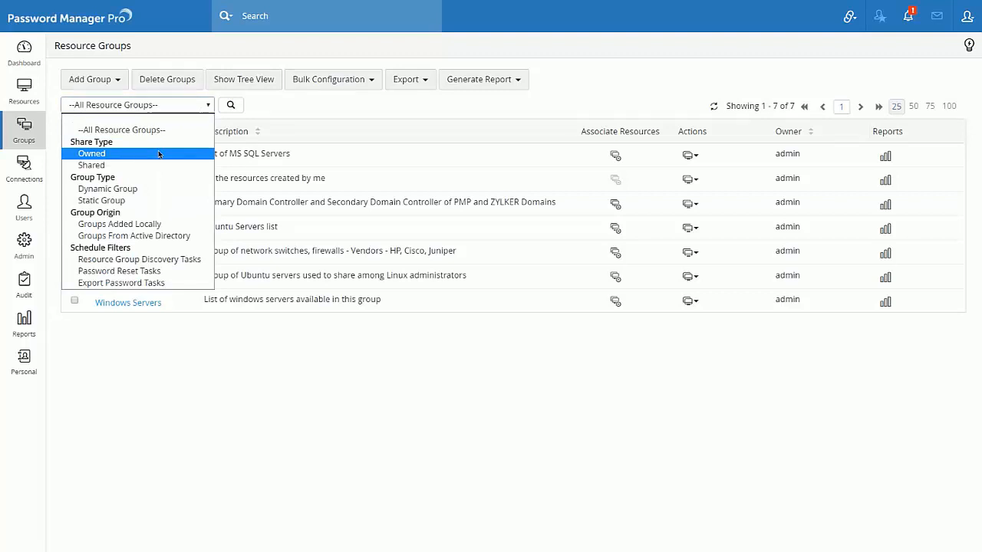
Filter resource groups to Owned and view resource membership for Database Servers
{"action": "left_click", "coordinate": [91, 154]}
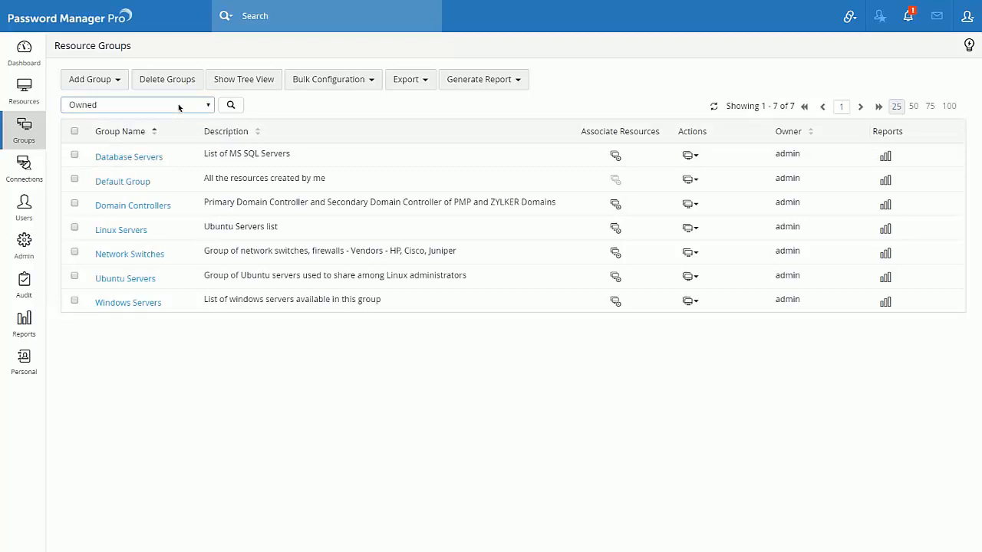
{"action": "mouse_move", "coordinate": [454, 151]}
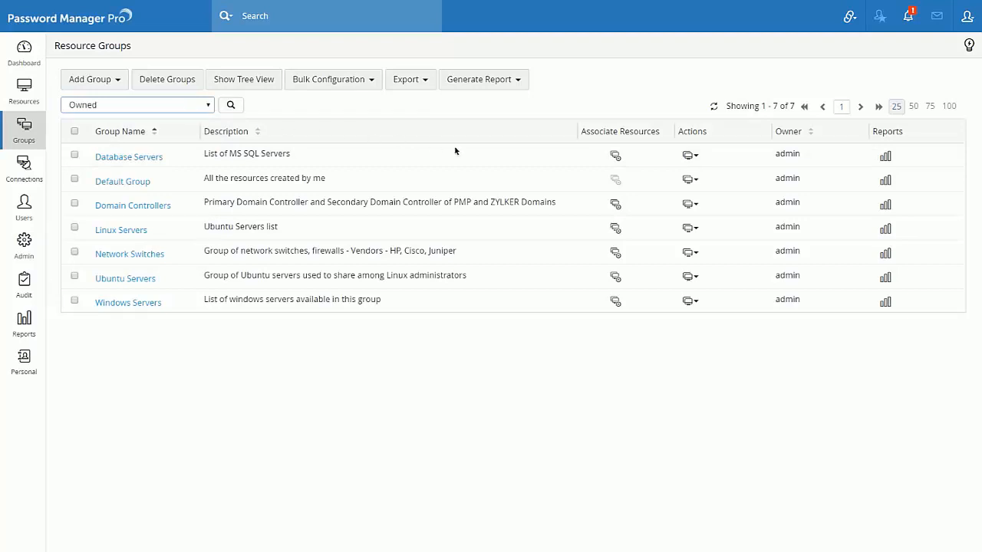
{"action": "mouse_move", "coordinate": [617, 157]}
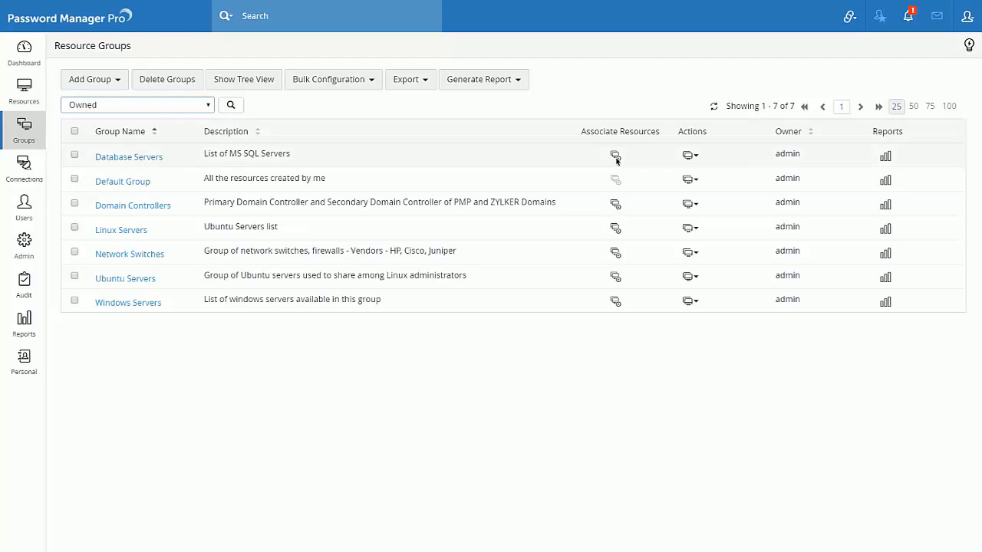
{"action": "left_click", "coordinate": [615, 155]}
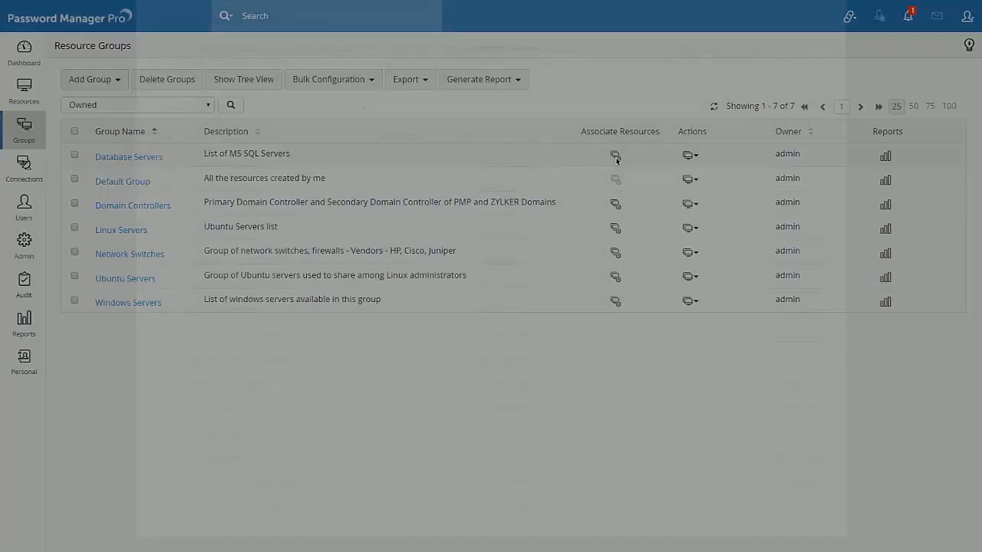
{"action": "left_click", "coordinate": [615, 154]}
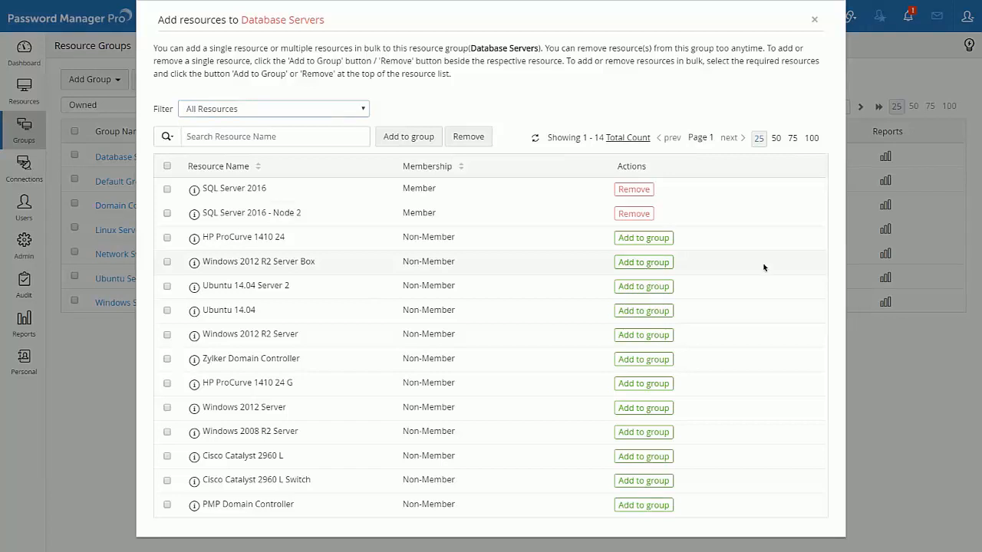
{"action": "mouse_move", "coordinate": [750, 316]}
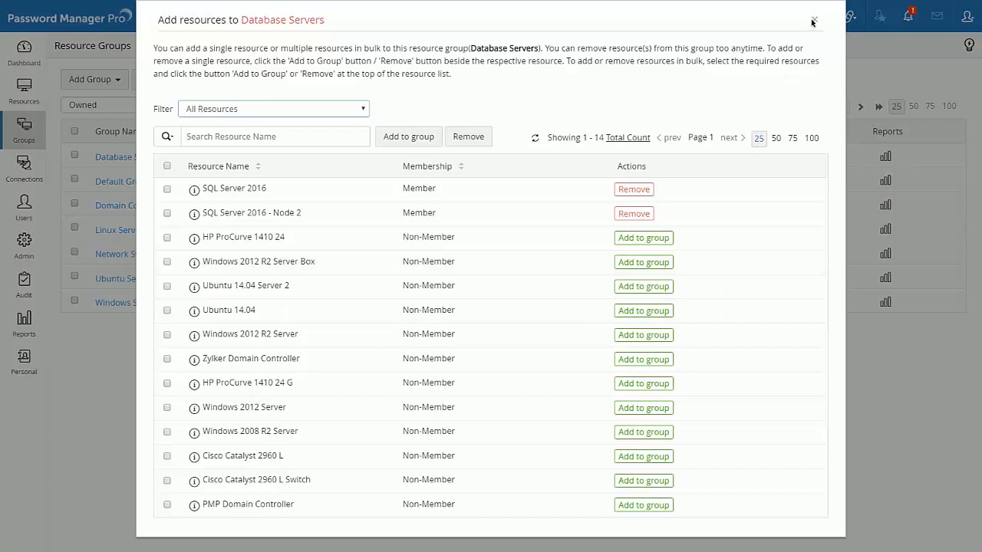
{"action": "left_click", "coordinate": [813, 19]}
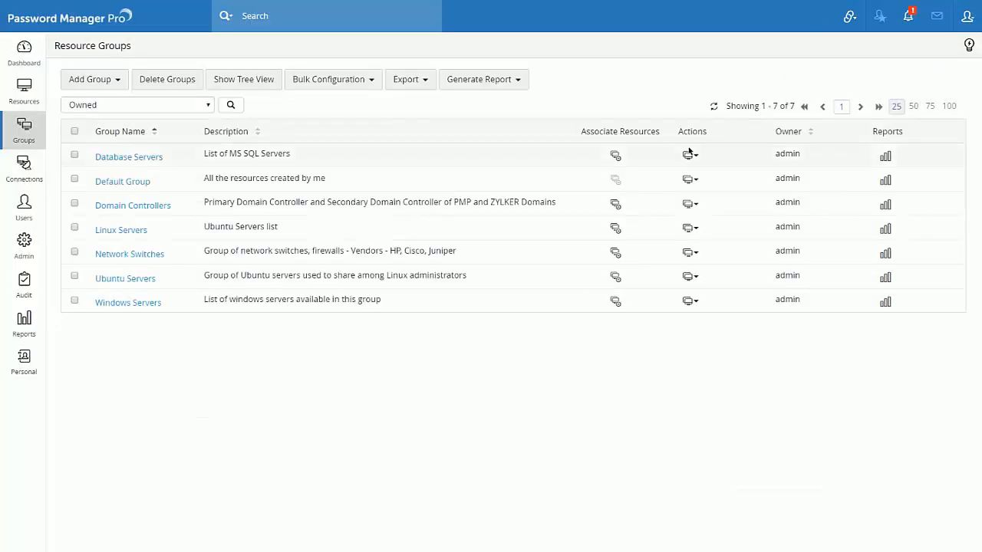
{"action": "left_click", "coordinate": [688, 154]}
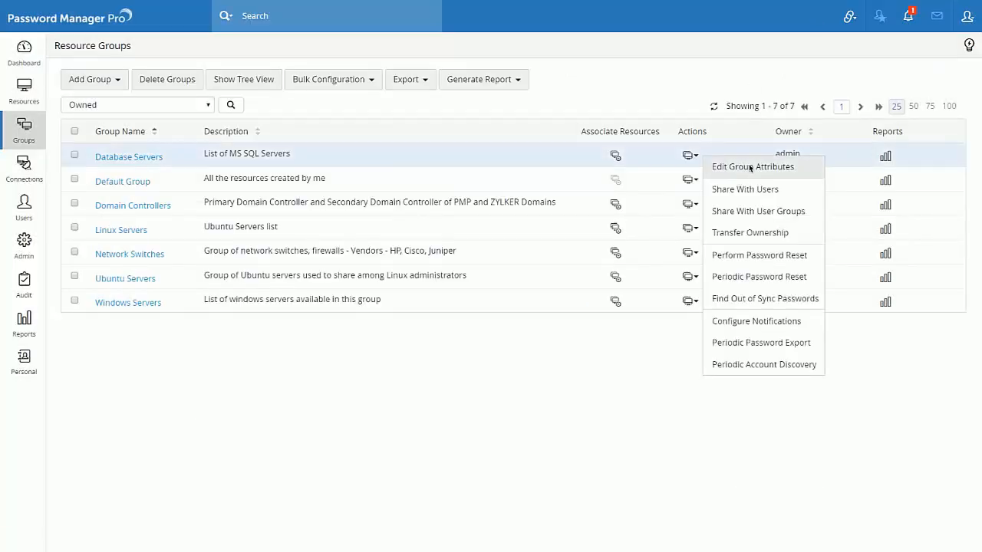
{"action": "mouse_move", "coordinate": [758, 211]}
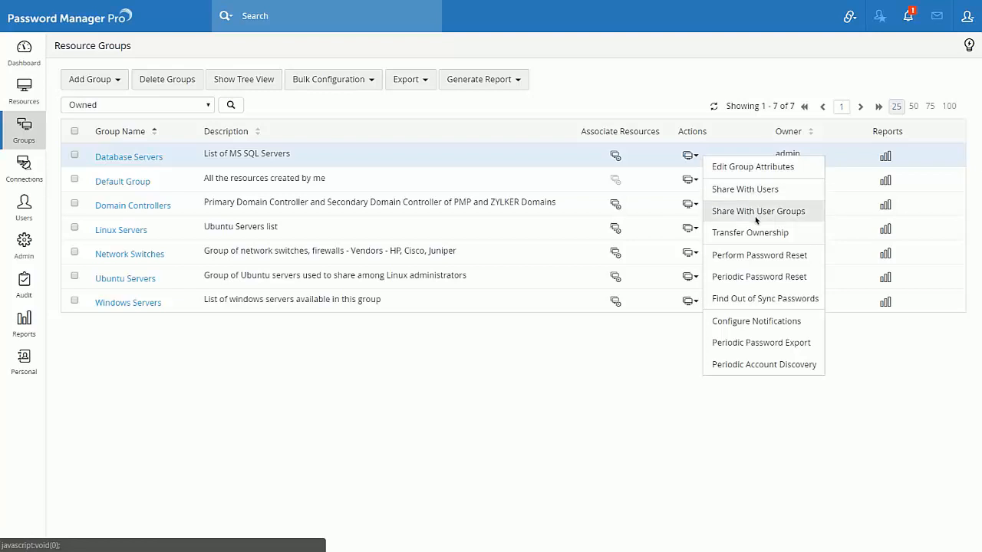
{"action": "mouse_move", "coordinate": [755, 236]}
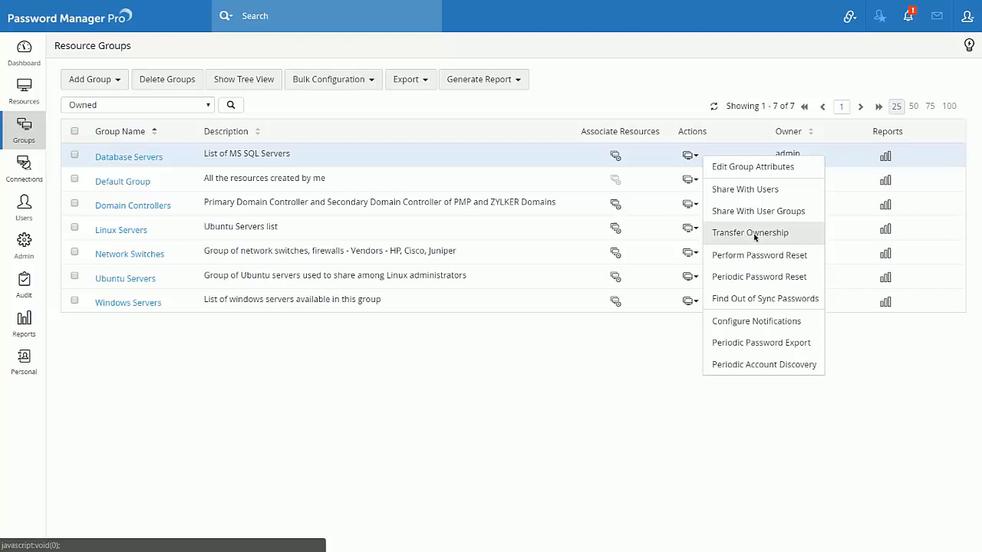
{"action": "mouse_move", "coordinate": [755, 321]}
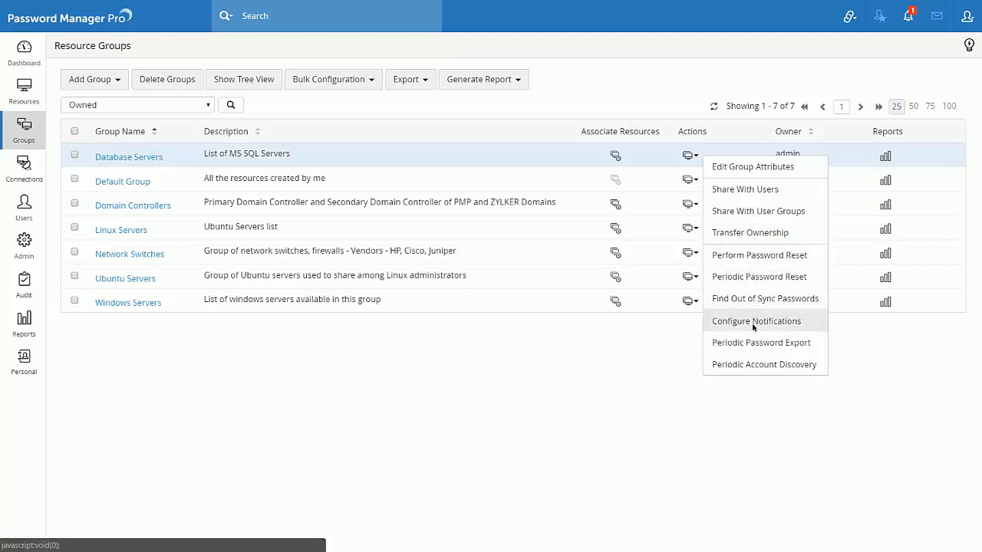
{"action": "mouse_move", "coordinate": [728, 408]}
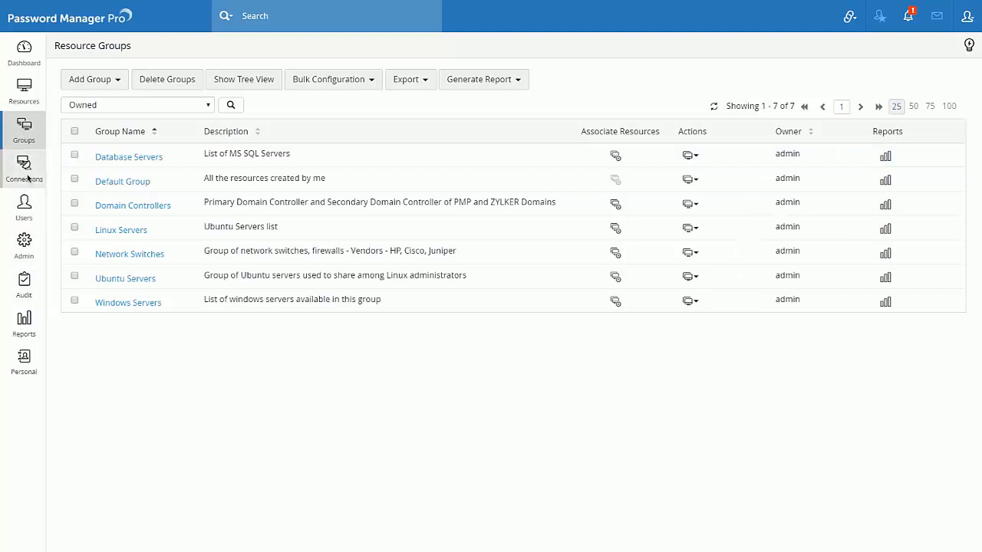
Browse owned and managed favourite connections, check PMP Domain Controller's accounts, then open Users
{"action": "left_click", "coordinate": [24, 168]}
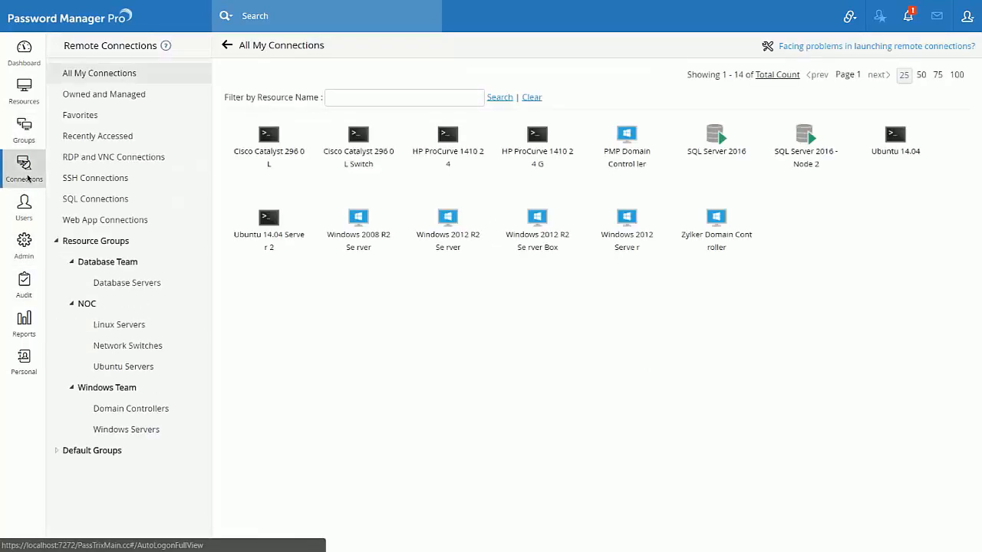
{"action": "left_click", "coordinate": [104, 93]}
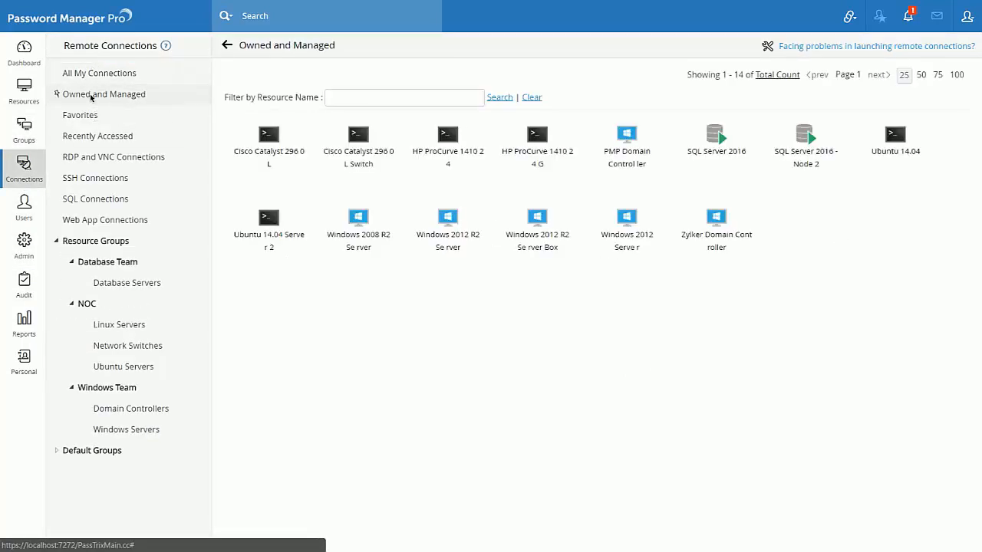
{"action": "left_click", "coordinate": [80, 114]}
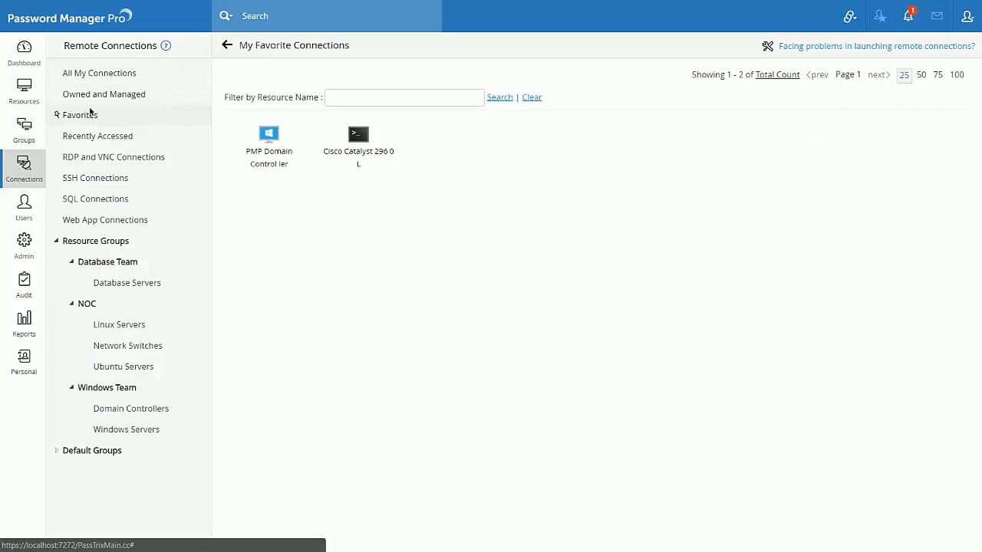
{"action": "left_click", "coordinate": [268, 142]}
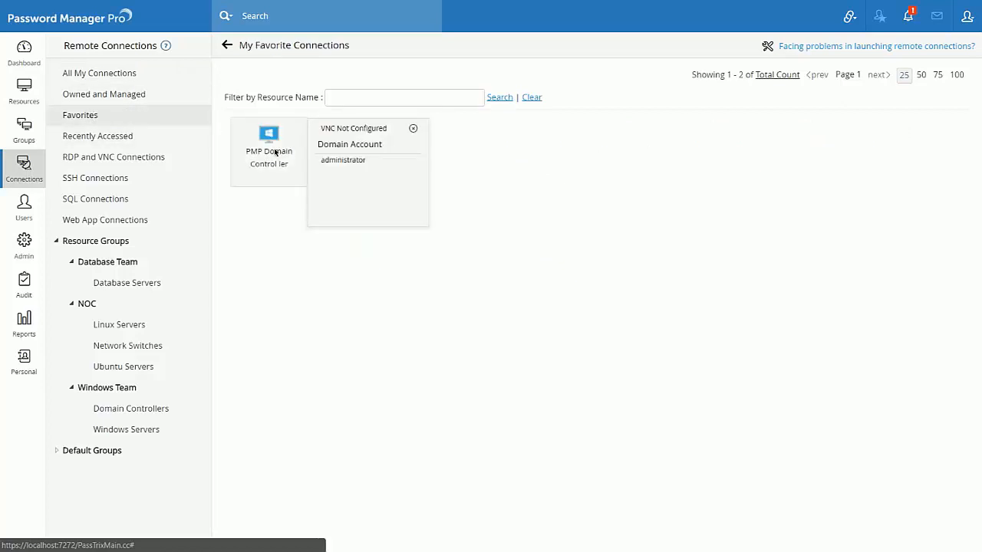
{"action": "left_click", "coordinate": [23, 207]}
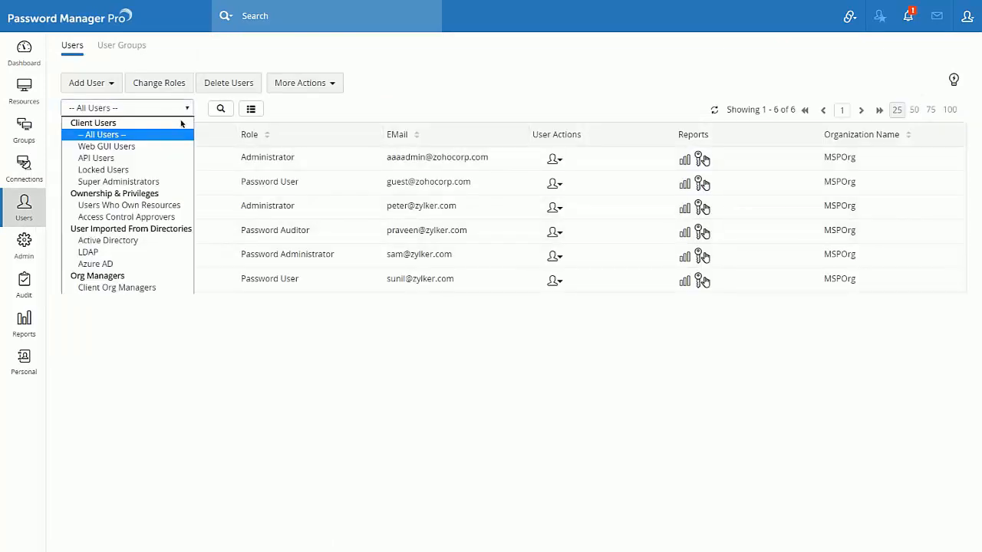
{"action": "mouse_move", "coordinate": [117, 287]}
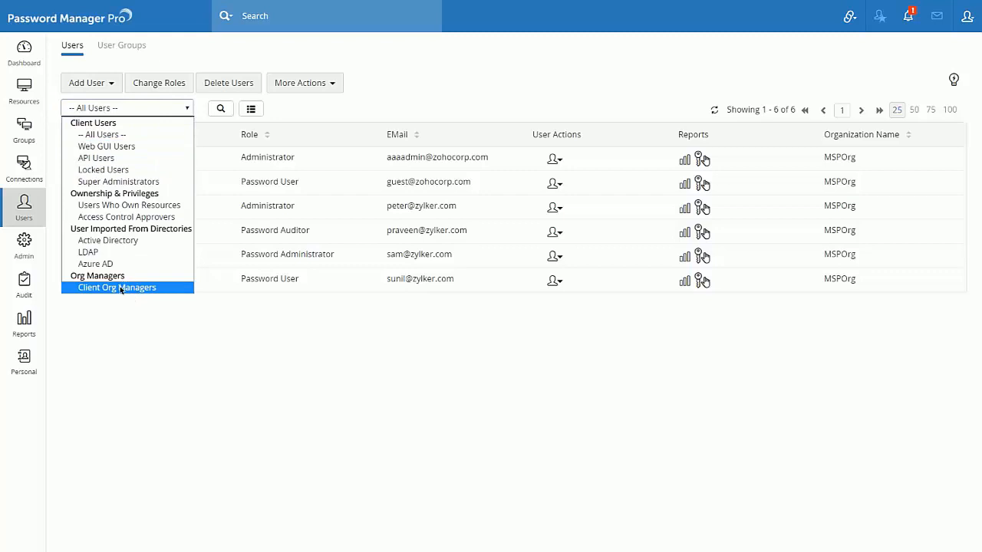
{"action": "mouse_move", "coordinate": [115, 264]}
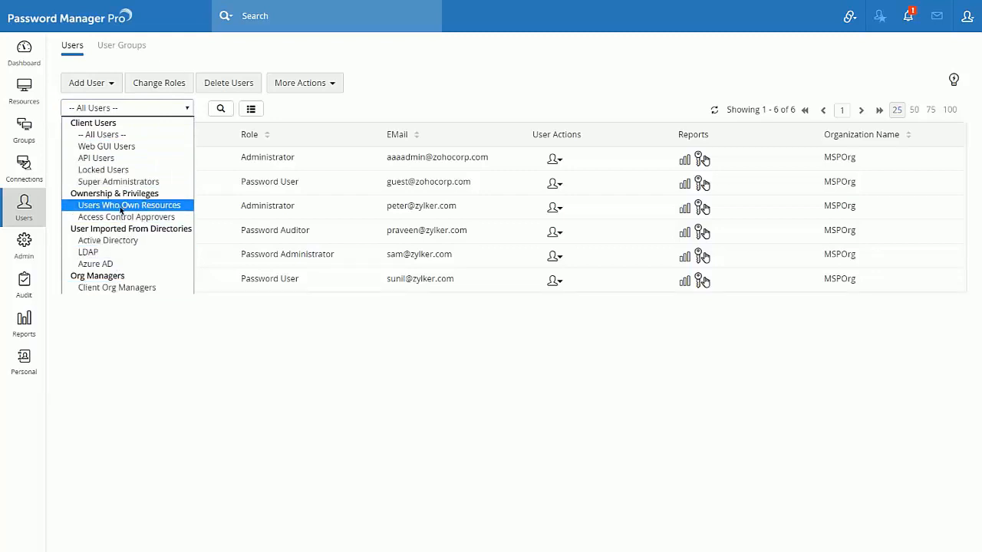
Filter users to Users Who Own Resources, view admin's actions, then open the Audit trail
{"action": "left_click", "coordinate": [130, 205]}
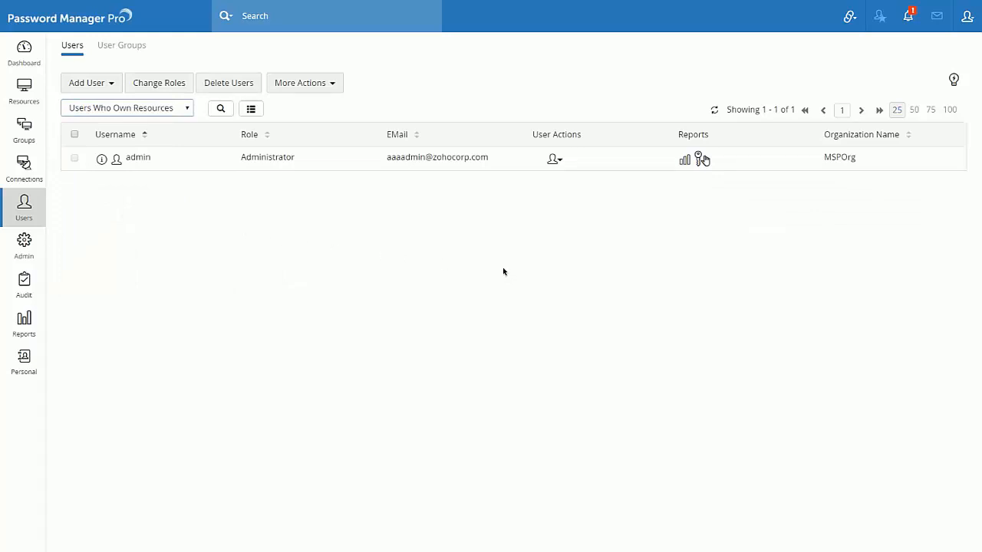
{"action": "mouse_move", "coordinate": [555, 159]}
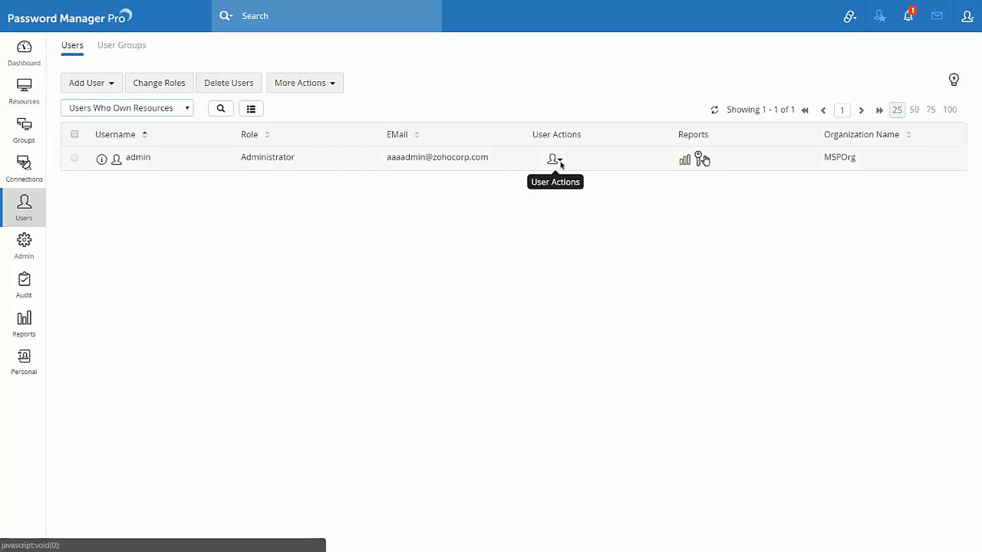
{"action": "left_click", "coordinate": [554, 159]}
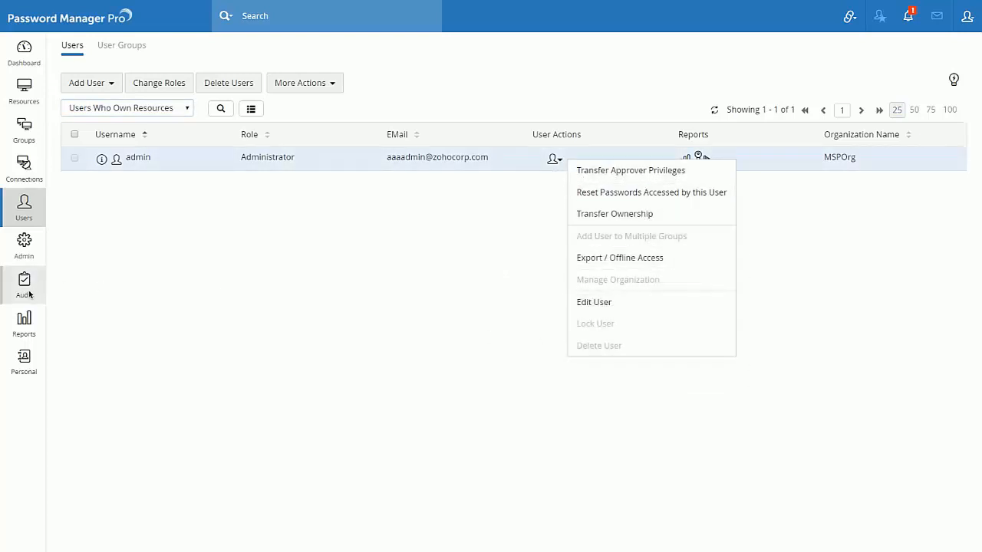
{"action": "left_click", "coordinate": [24, 288]}
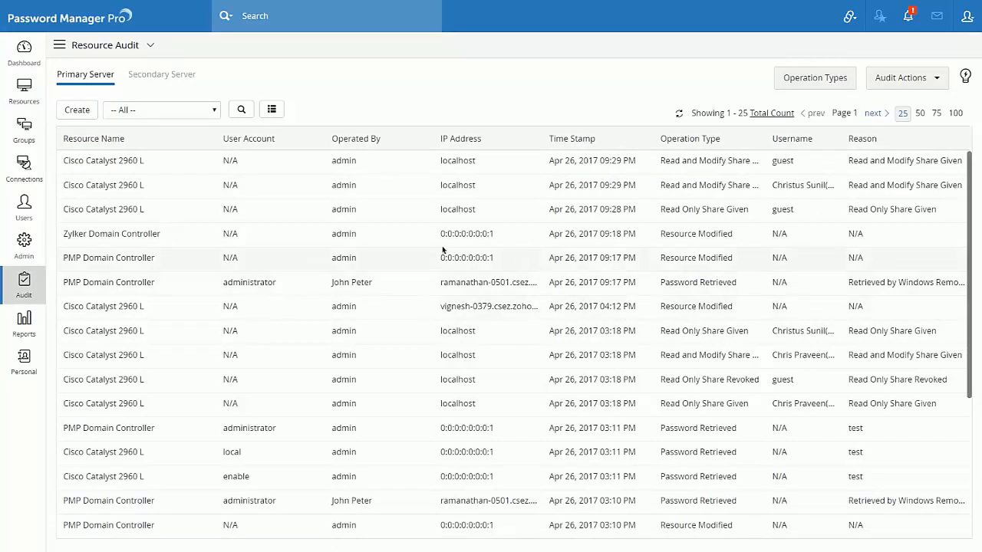
{"action": "mouse_move", "coordinate": [784, 114]}
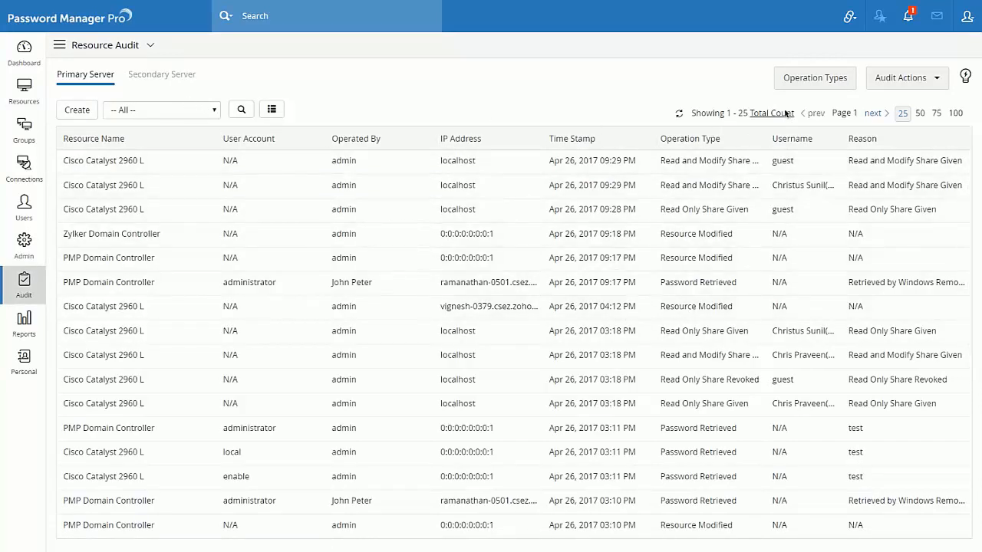
{"action": "mouse_move", "coordinate": [770, 112]}
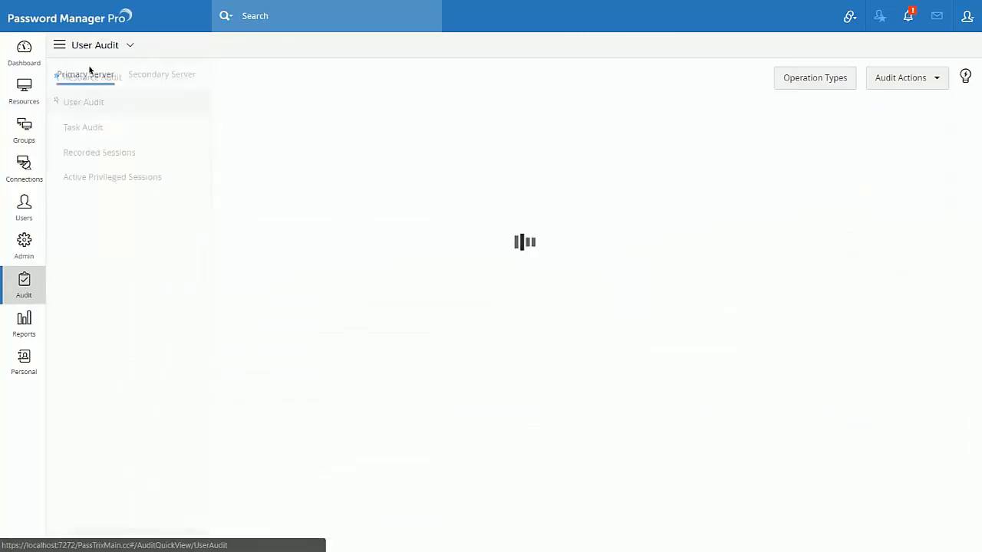
View User Audit, then Password Reports with Query Reports collapsed, then the Admin overview
{"action": "left_click", "coordinate": [83, 100]}
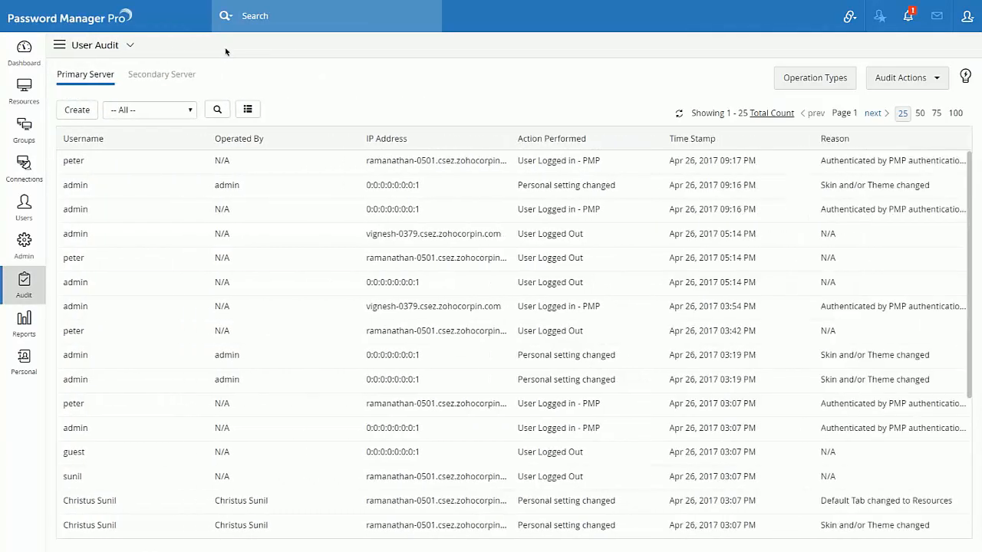
{"action": "left_click", "coordinate": [23, 322]}
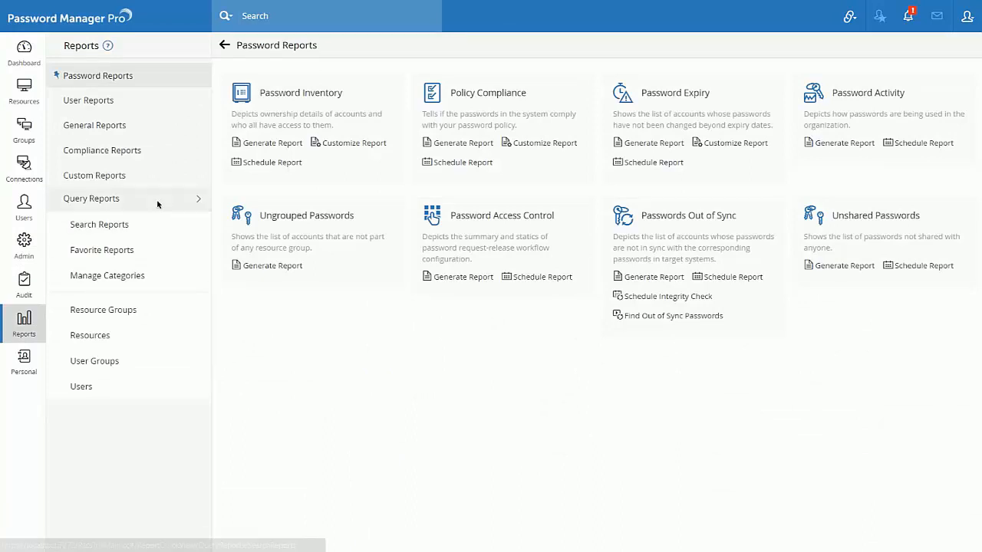
{"action": "left_click", "coordinate": [90, 197]}
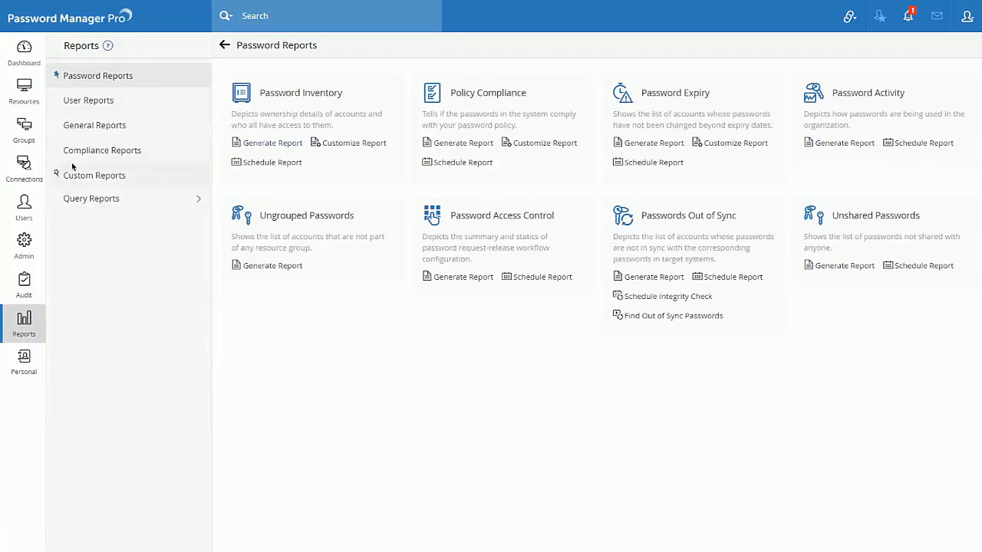
{"action": "left_click", "coordinate": [24, 245]}
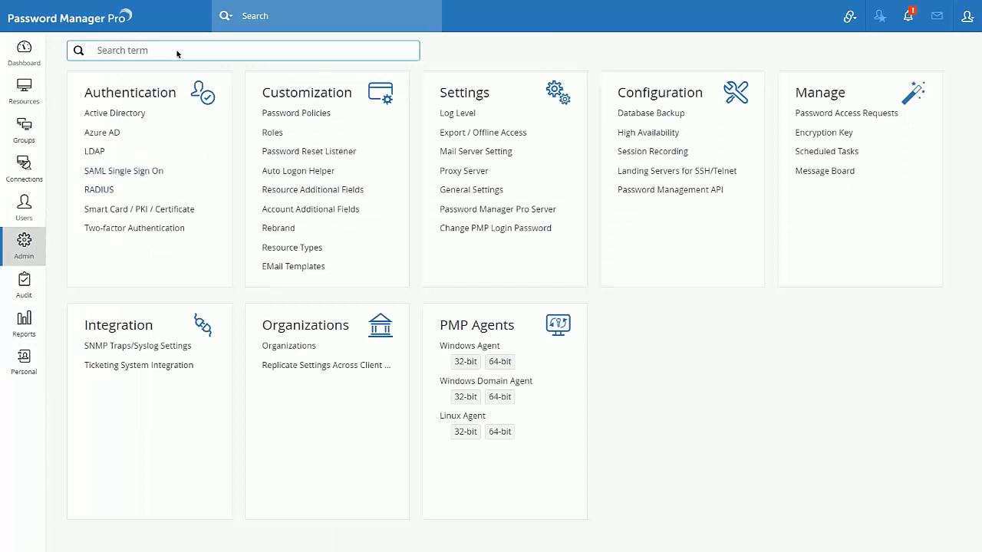
{"action": "type", "text": "a"}
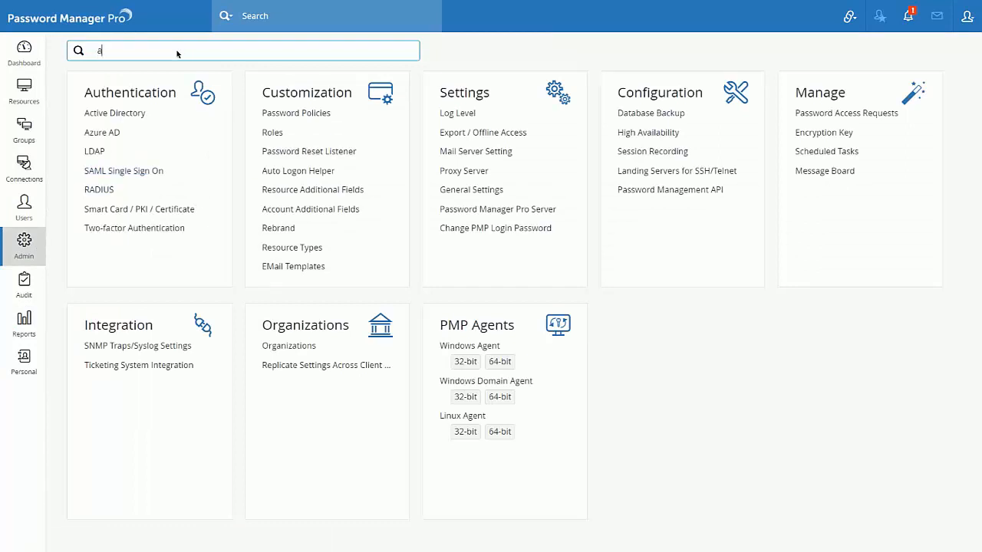
{"action": "type", "text": "ct"}
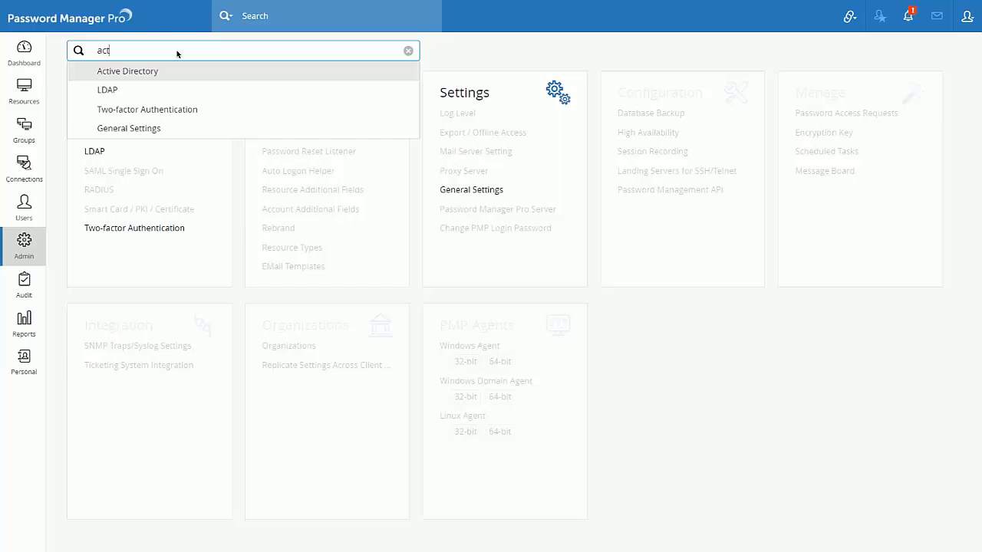
{"action": "left_click", "coordinate": [408, 50]}
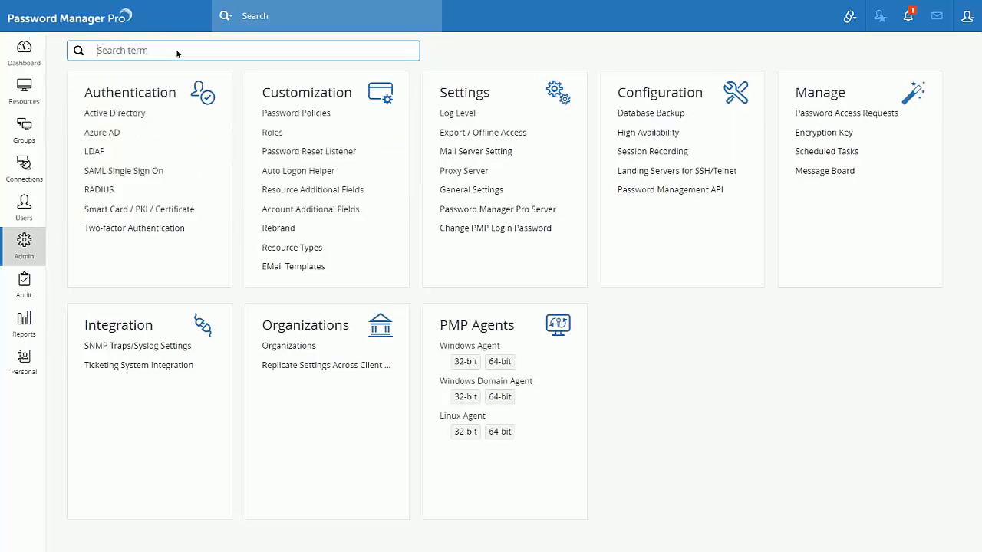
{"action": "type", "text": "syslog"}
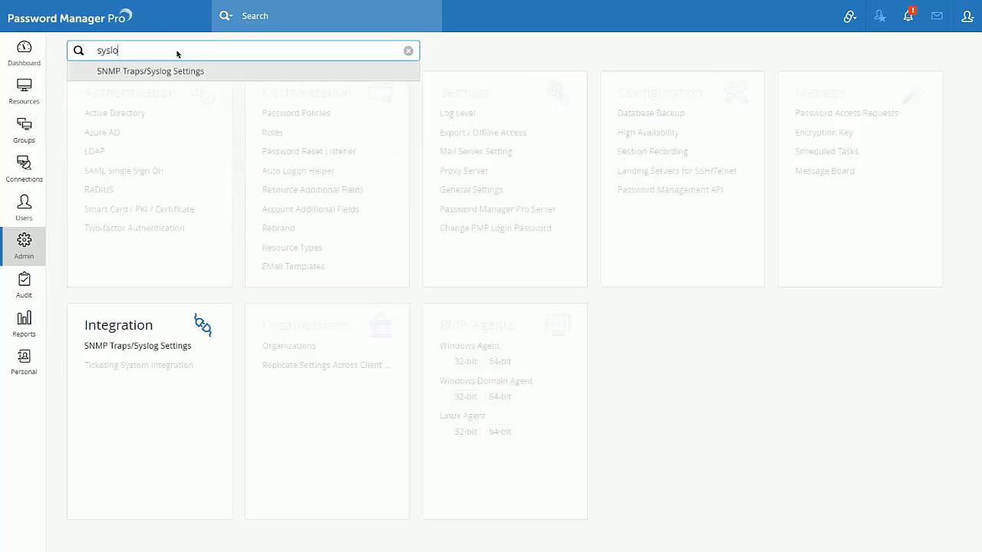
{"action": "left_click", "coordinate": [151, 70]}
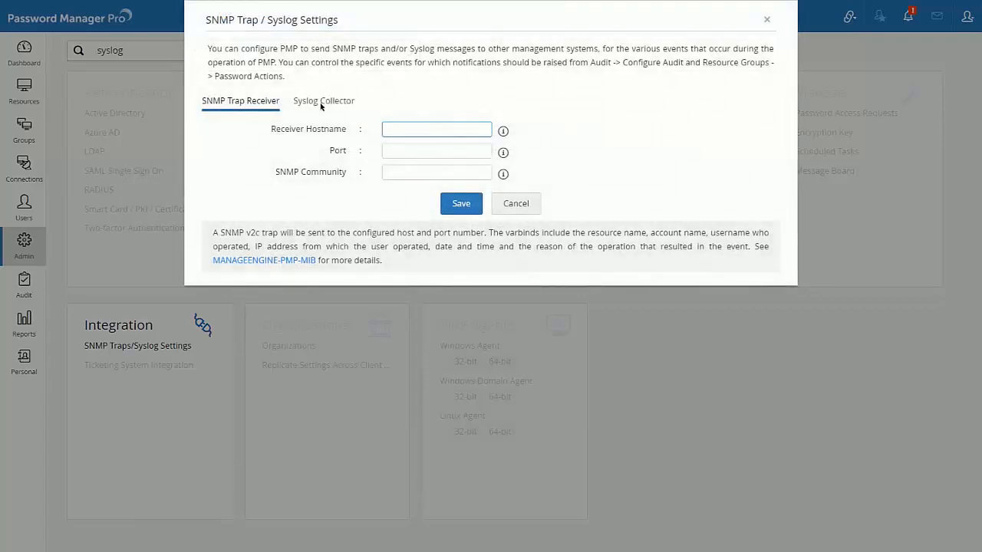
{"action": "left_click", "coordinate": [323, 101]}
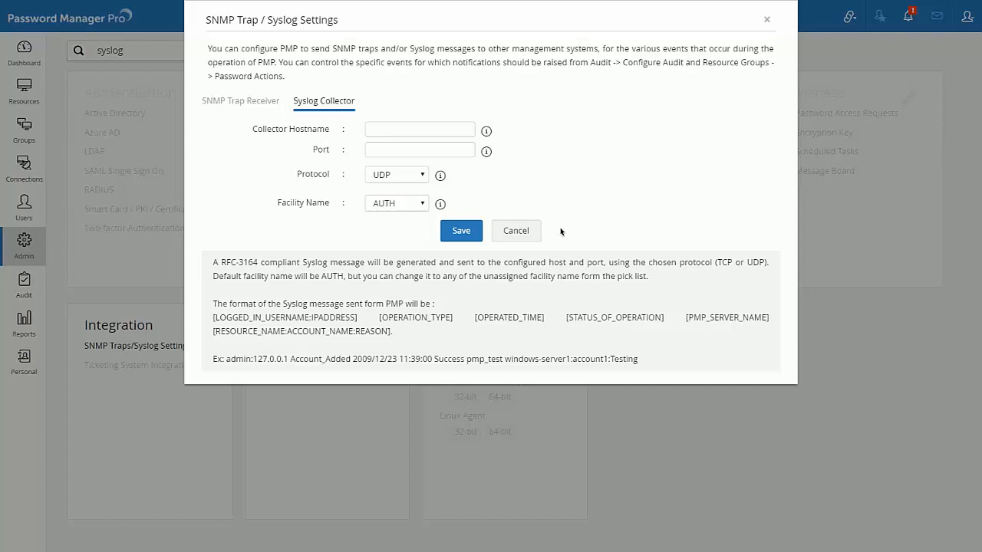
{"action": "left_click", "coordinate": [515, 230]}
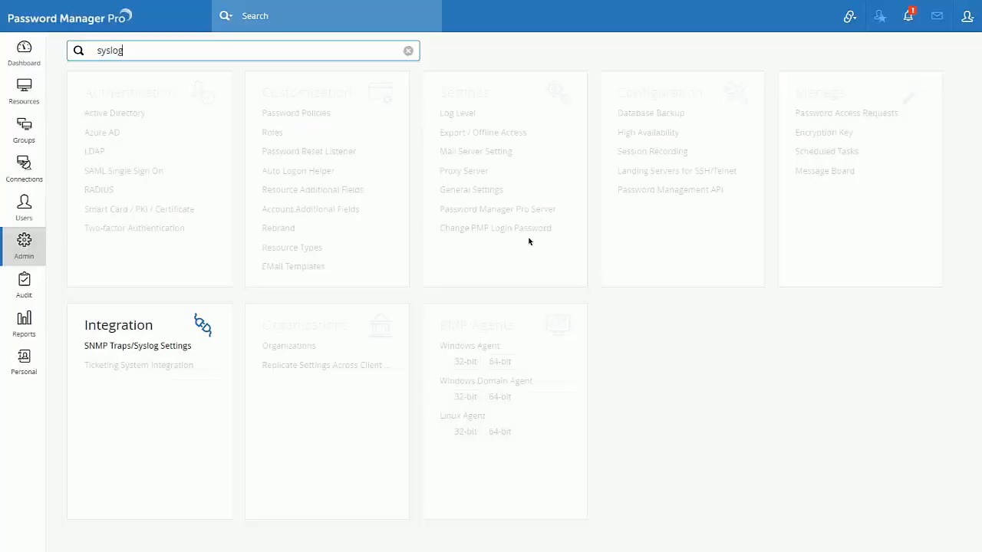
{"action": "left_click", "coordinate": [407, 51]}
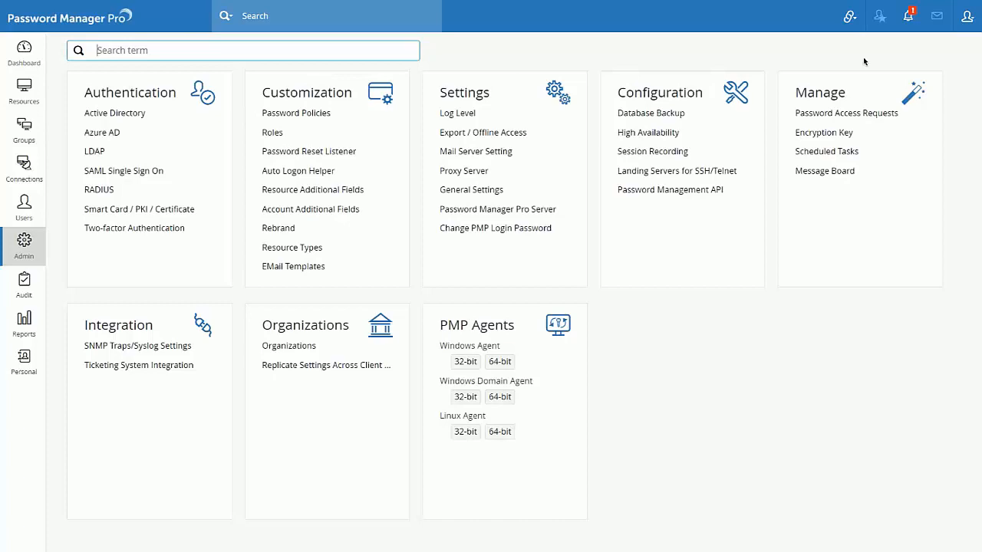
Apply and save the teal skin with the dark theme in Personalize
{"action": "left_click", "coordinate": [967, 16]}
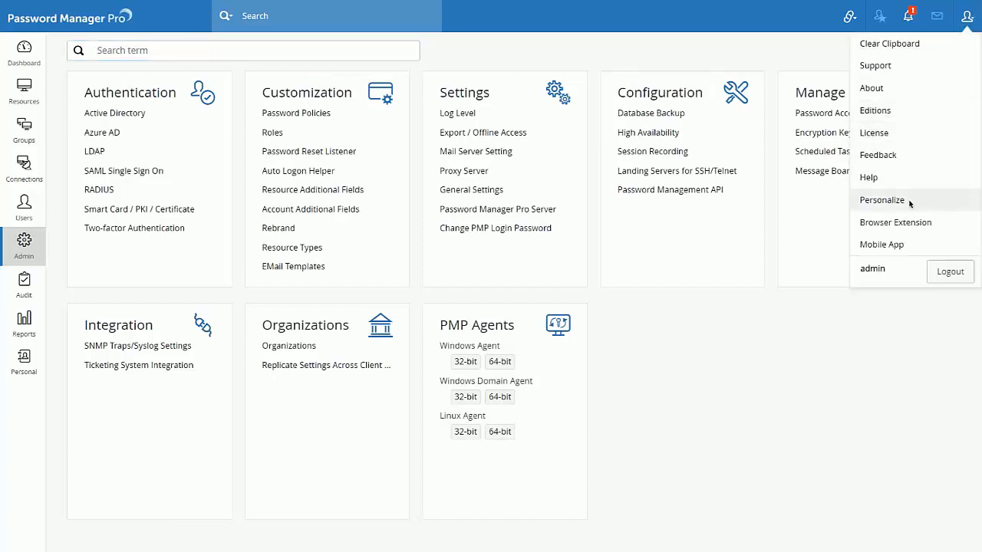
{"action": "left_click", "coordinate": [880, 199]}
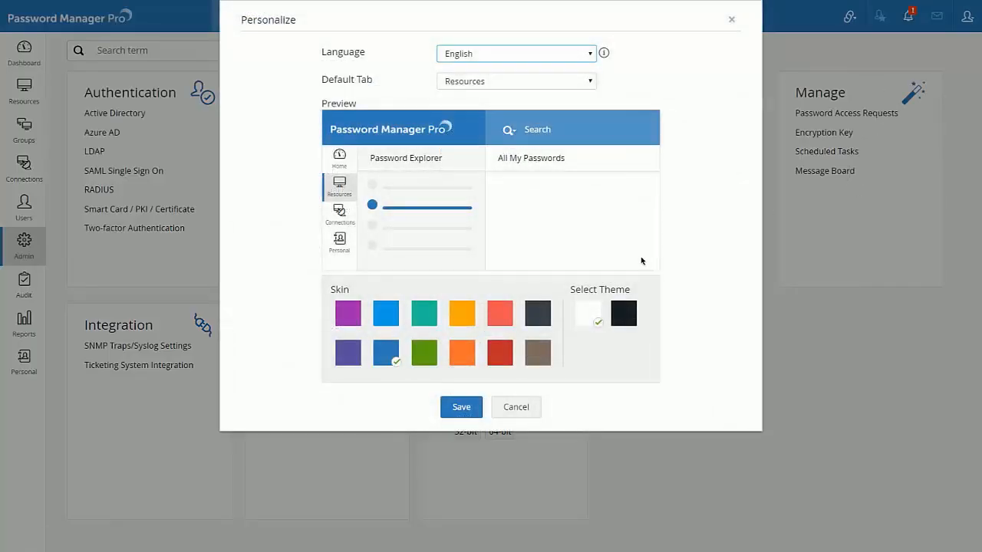
{"action": "left_click", "coordinate": [424, 313]}
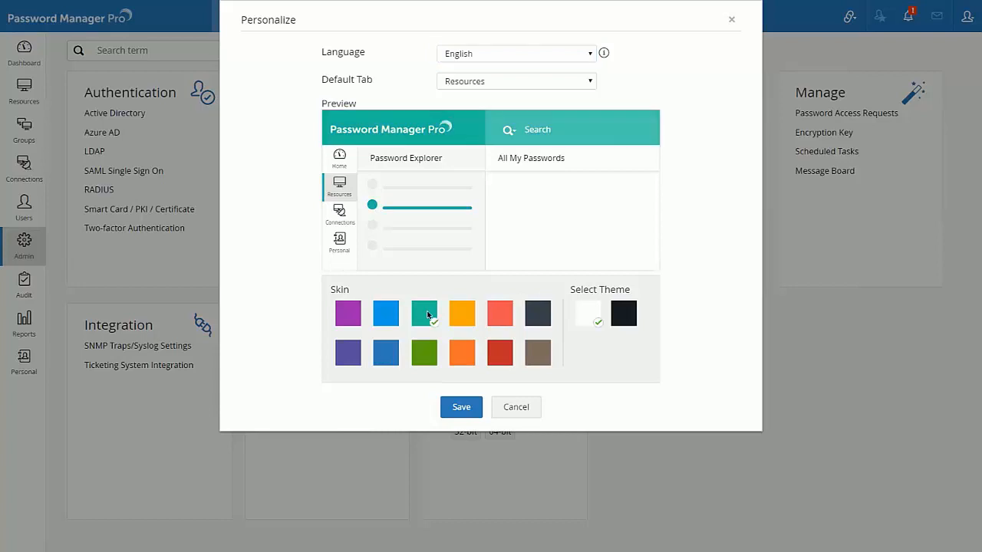
{"action": "left_click", "coordinate": [623, 313]}
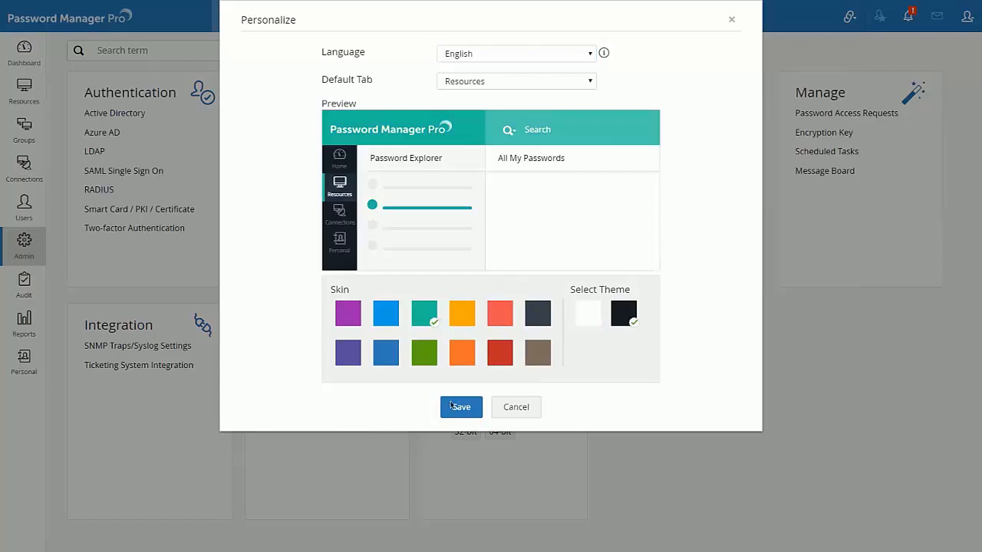
{"action": "left_click", "coordinate": [460, 407]}
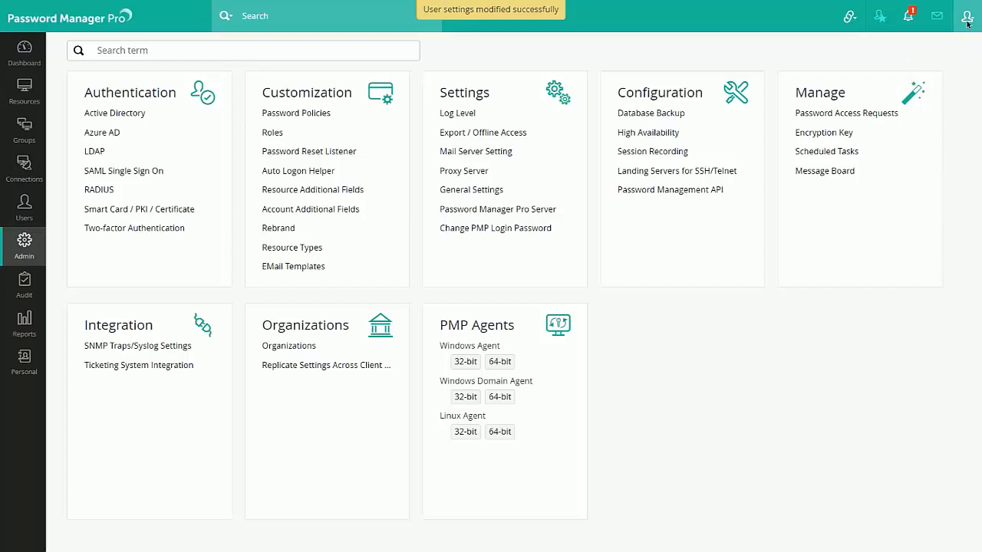
Switch Personalize back to the light theme and save, then go to the Dashboard
{"action": "left_click", "coordinate": [967, 17]}
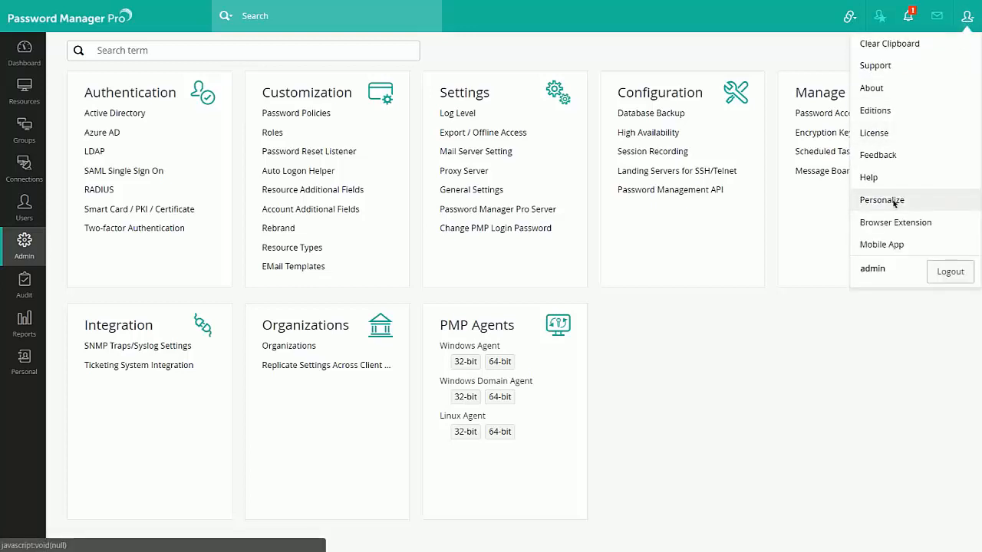
{"action": "left_click", "coordinate": [880, 199]}
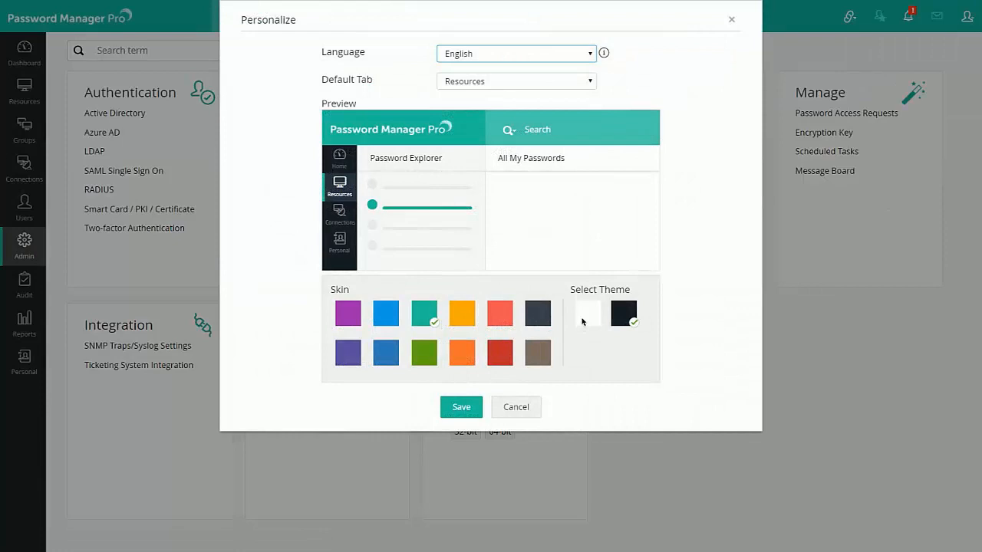
{"action": "left_click", "coordinate": [461, 406]}
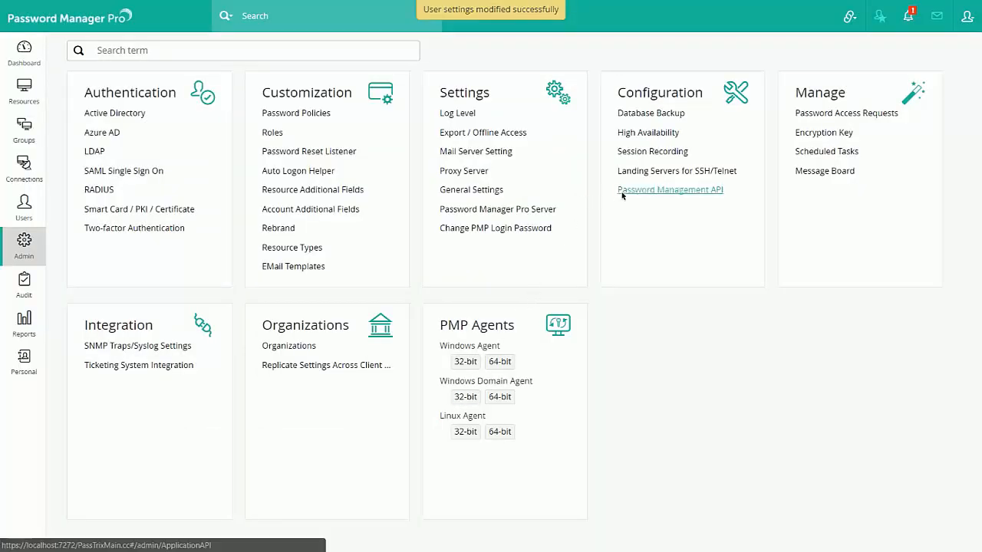
{"action": "left_click", "coordinate": [24, 52]}
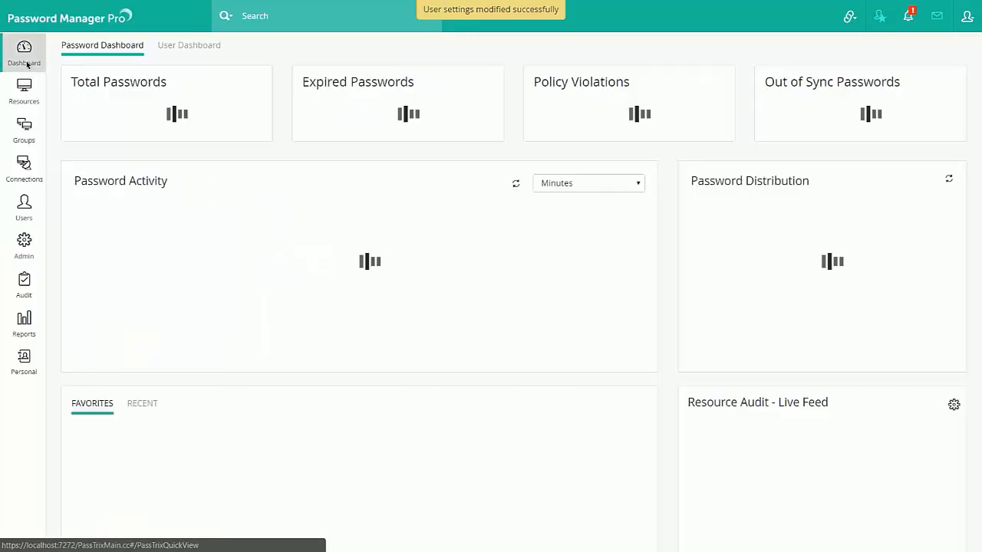